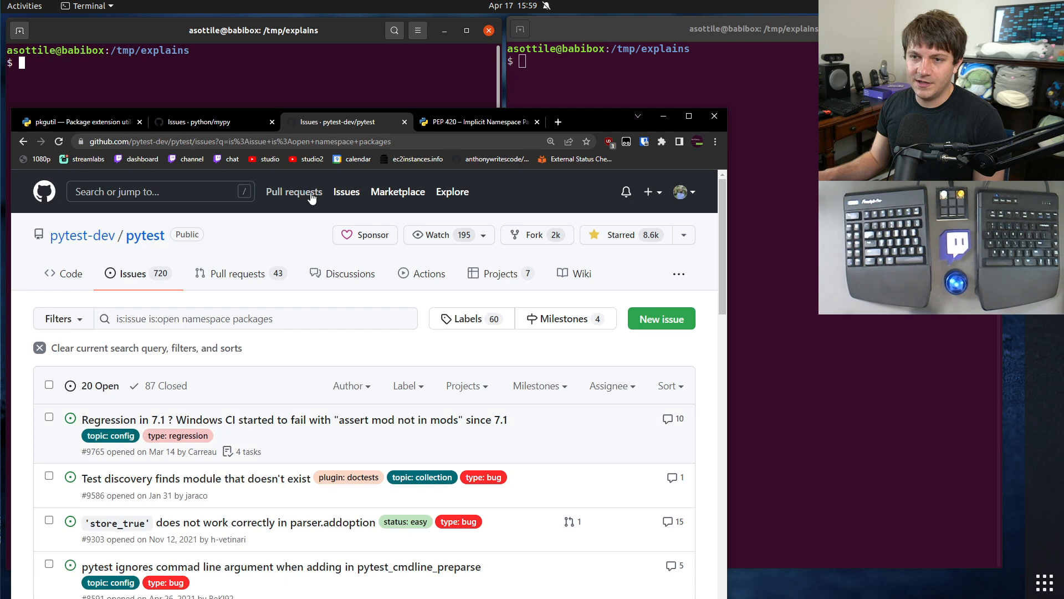
Focus the side-by-side terminals in /tmp/explains in front of the browser.
left_click(479, 122)
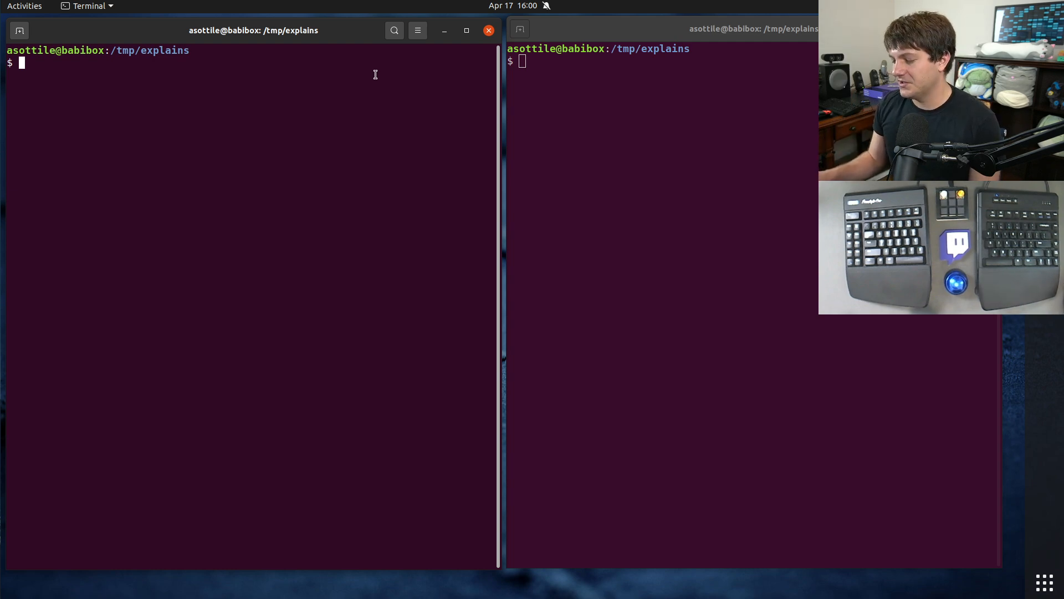
mouse_move(318, 130)
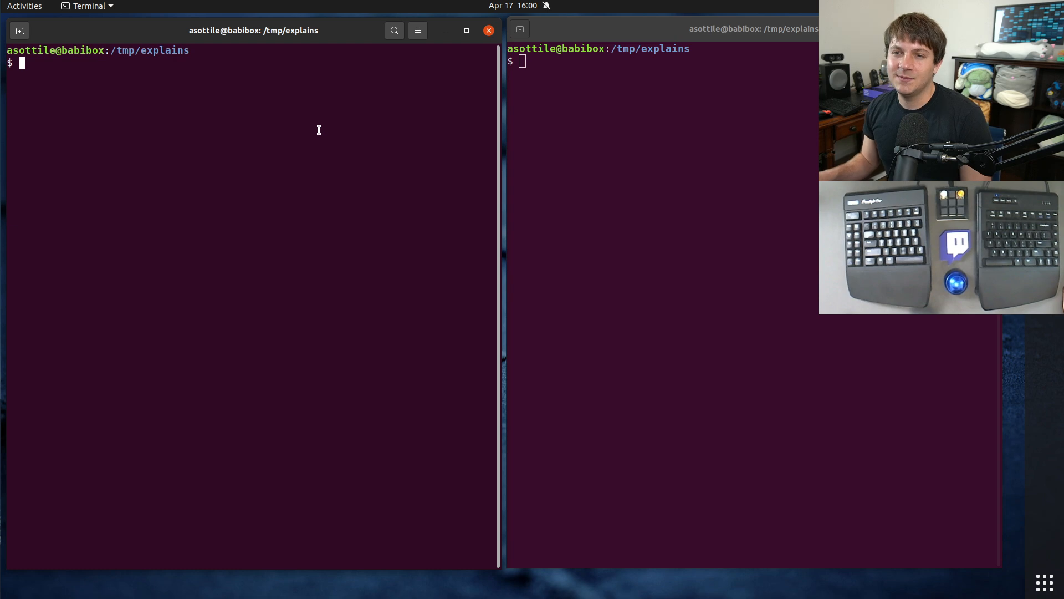
mouse_move(288, 195)
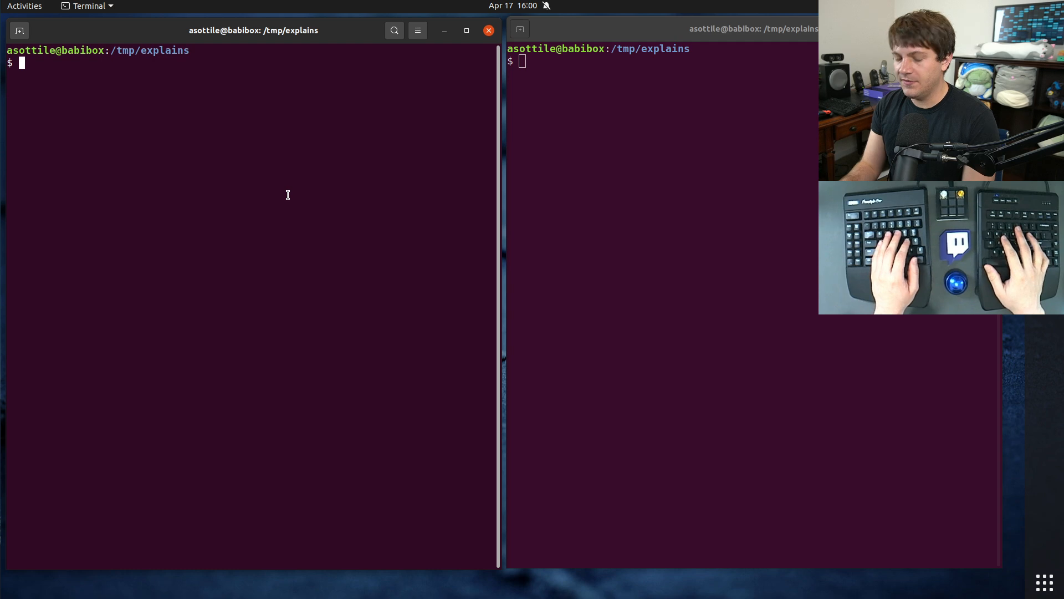
Create root1 and root2, each with an ns subdirectory, using mkdir.
type("mkdi")
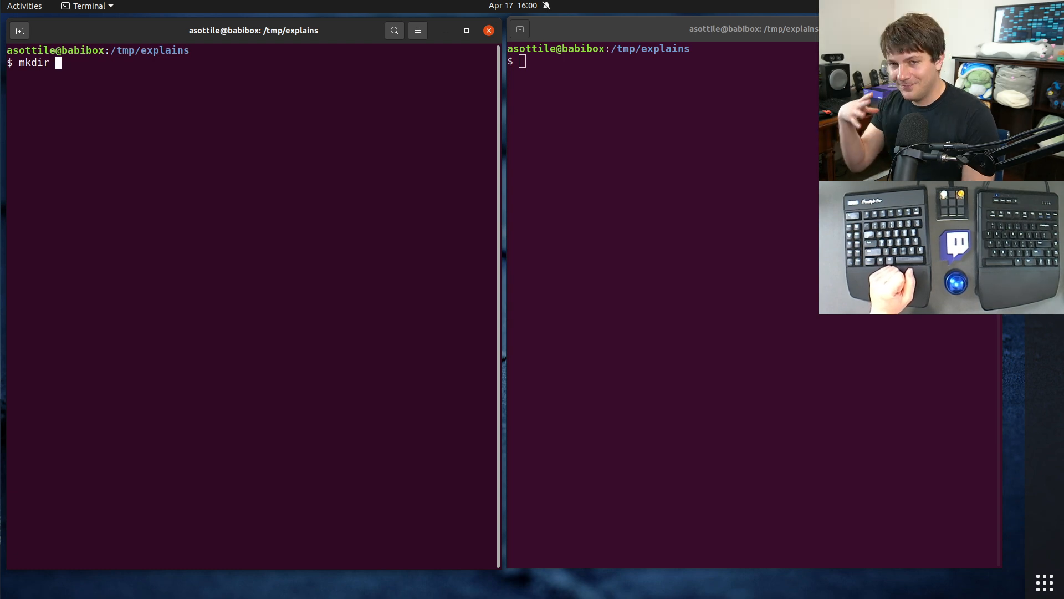
type("root1")
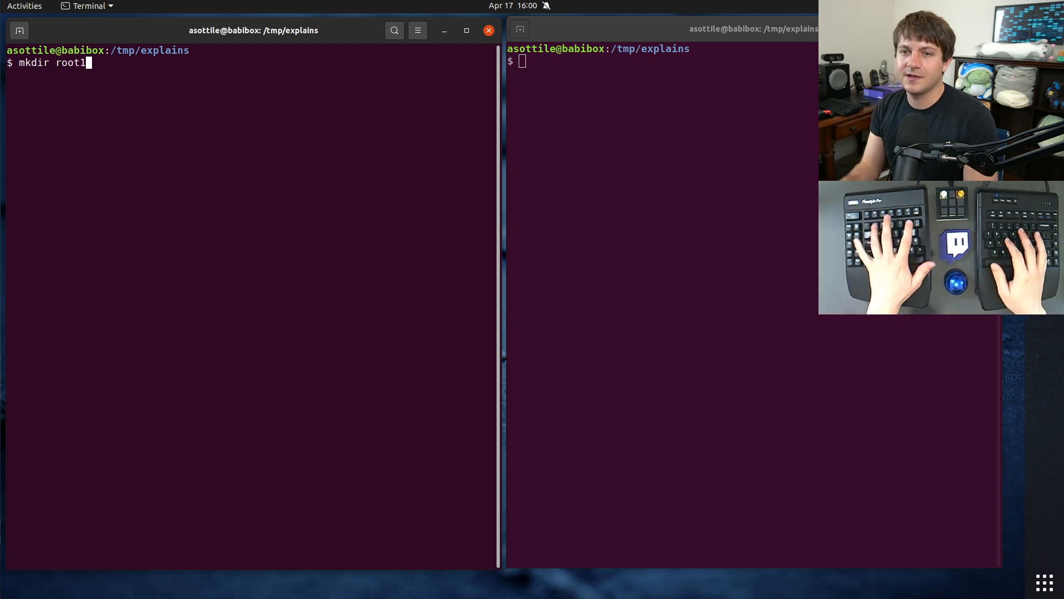
type("ropo")
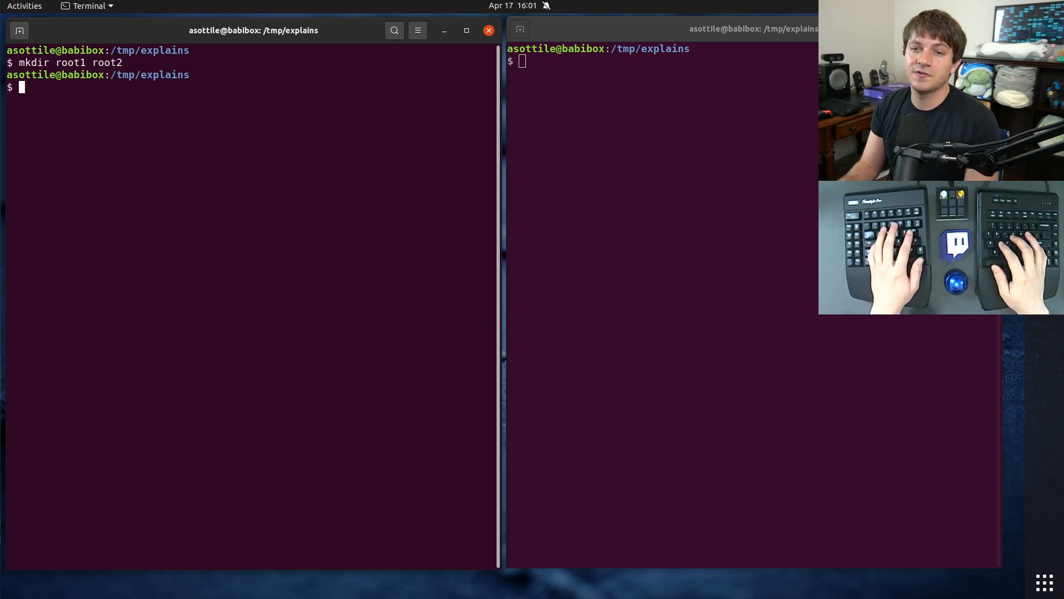
type("mkdir root1/root2")
type("tree .")
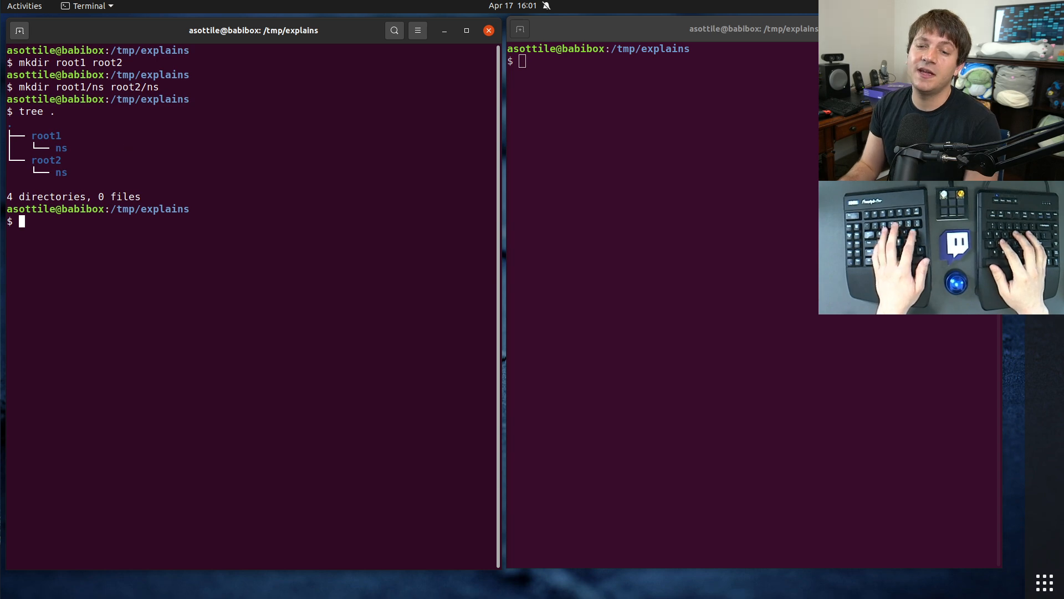
Touch __init__.py in both ns folders plus root1/ns/a.py and root2/ns/b.py, removing the stray a.bp.
type("touch root1/")
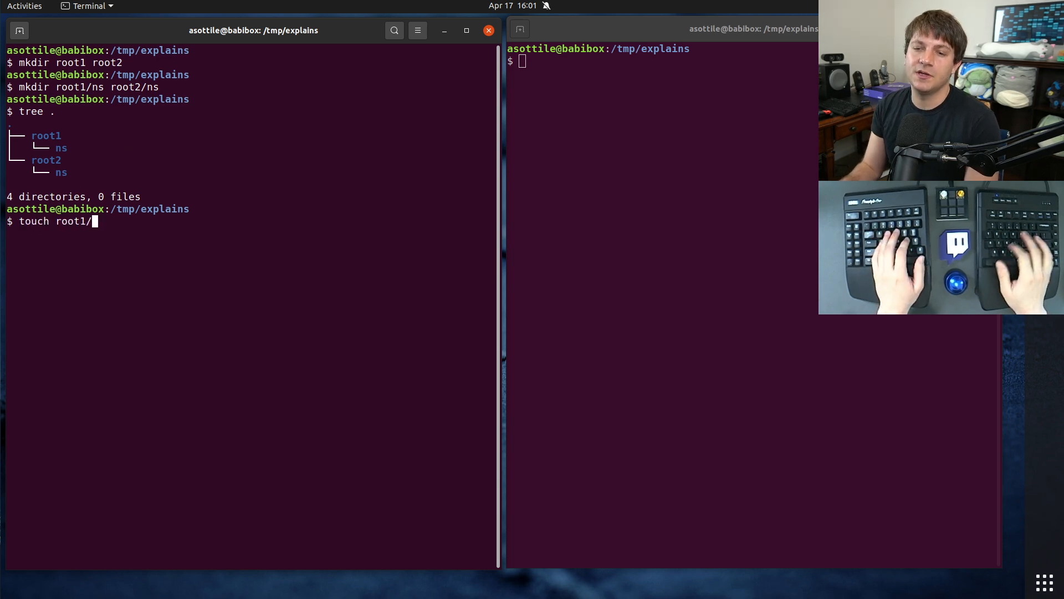
type("ns/__init__")
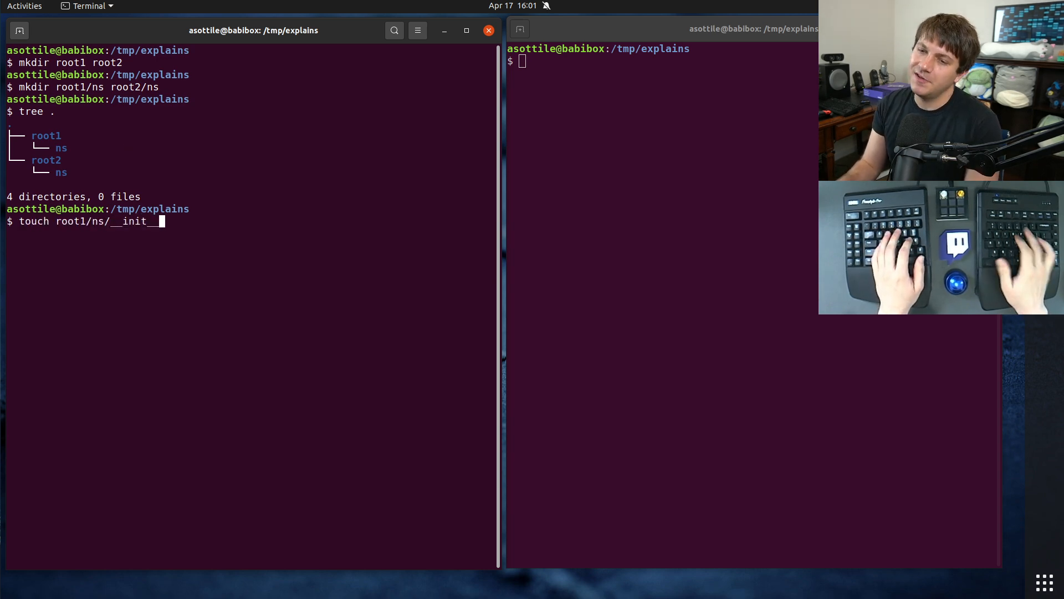
type(".py")
type("touch")
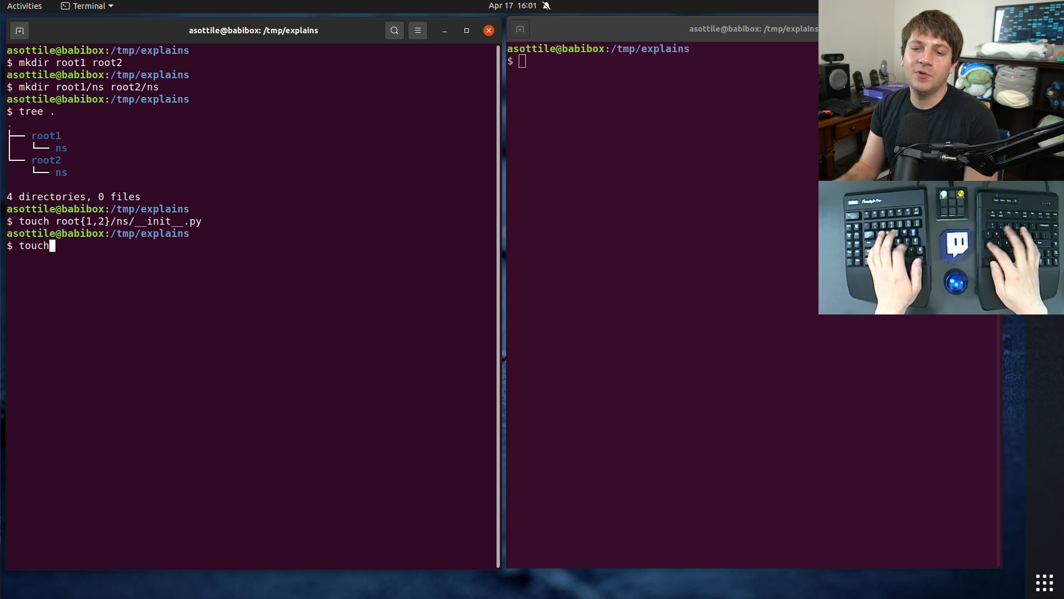
type("root1/")
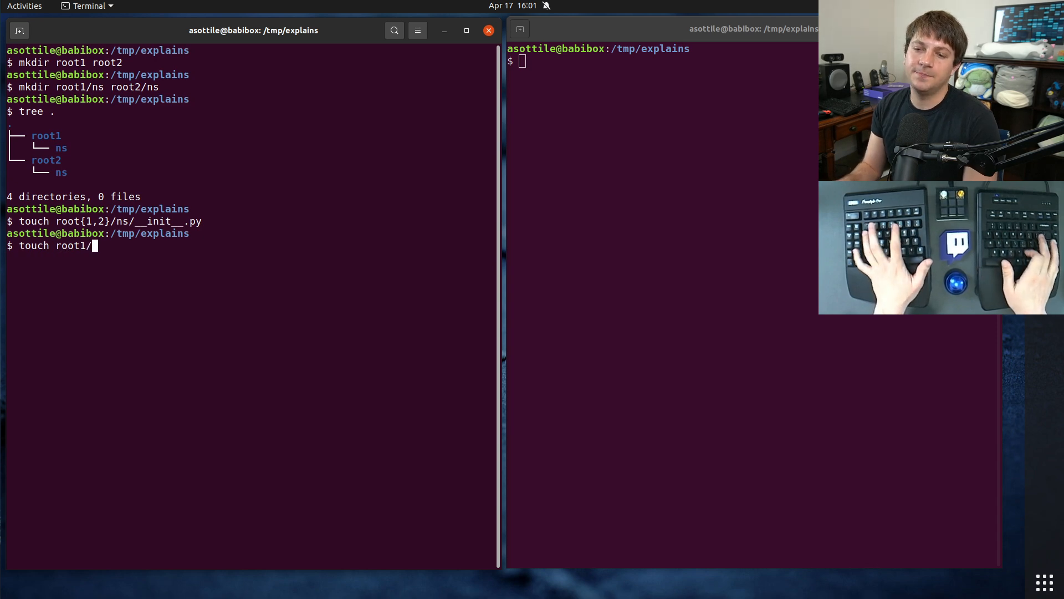
type("ns/a.bp")
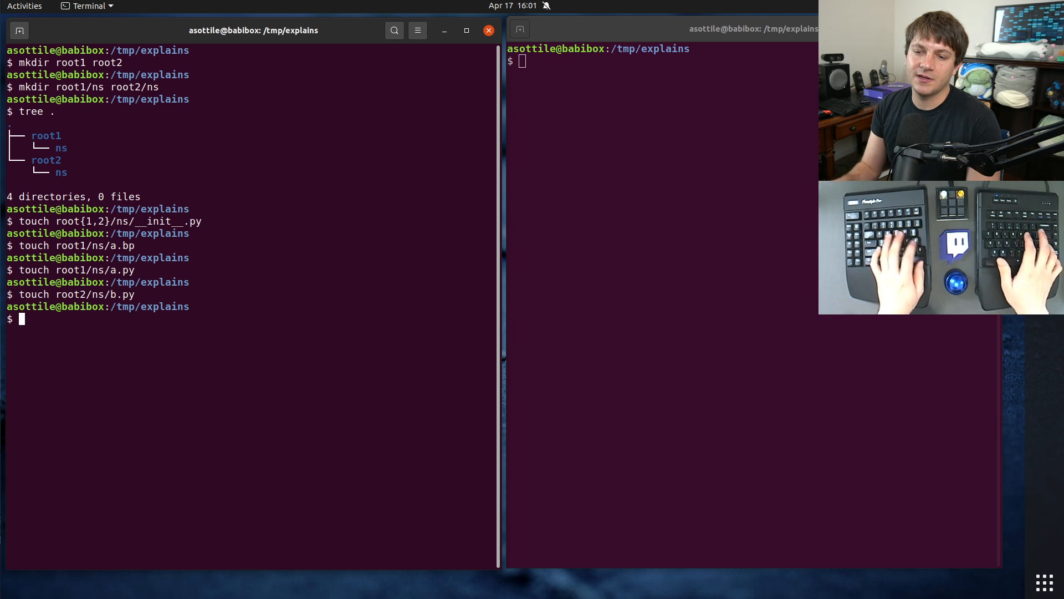
type("rm root1/ns/a.bp")
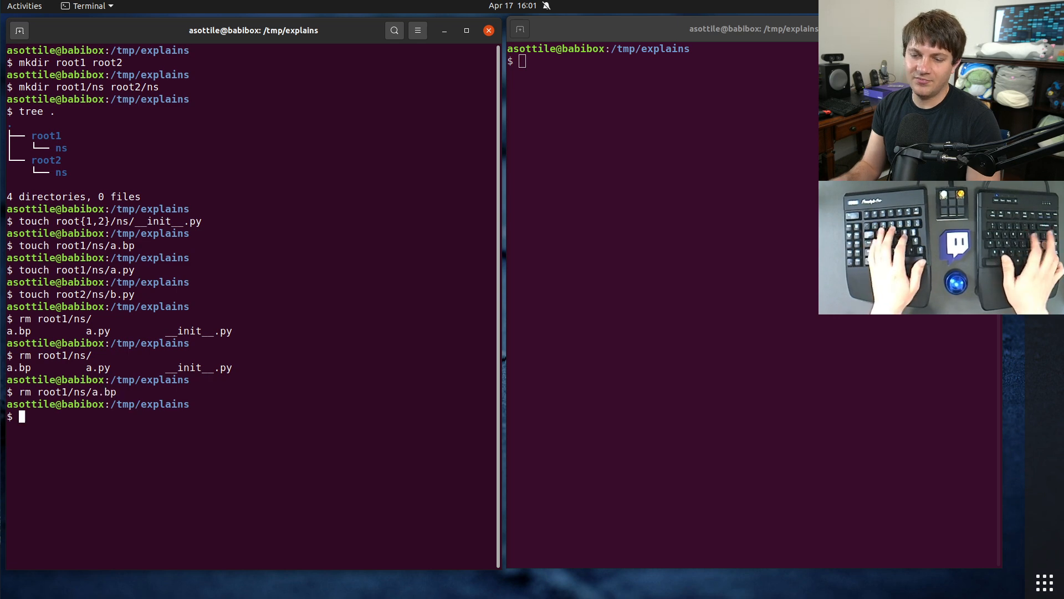
List the resulting root1/root2 structure with tree.
type("tree")
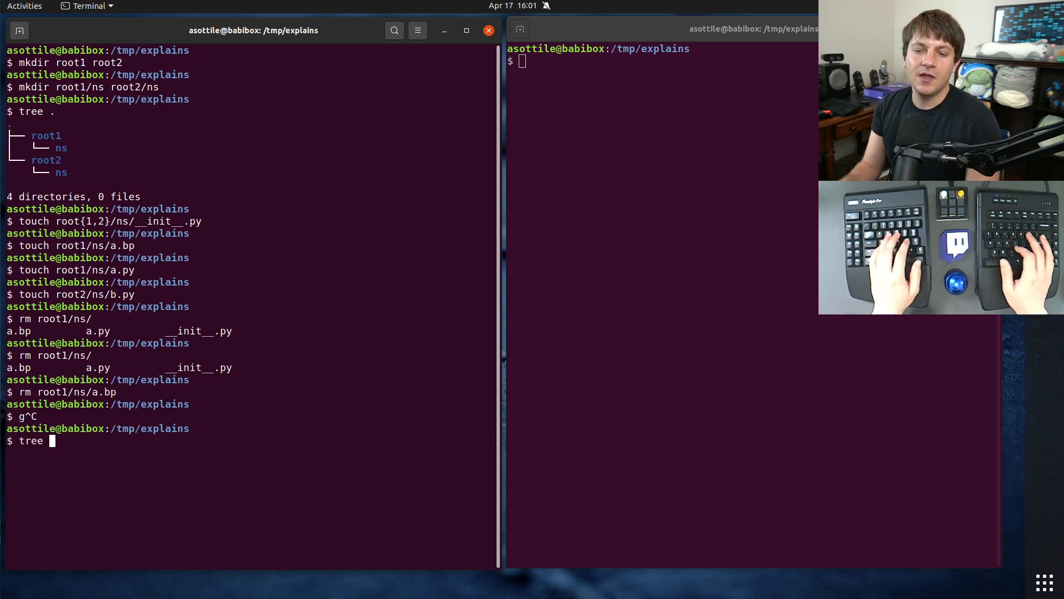
key("Return")
type("PYTHO")
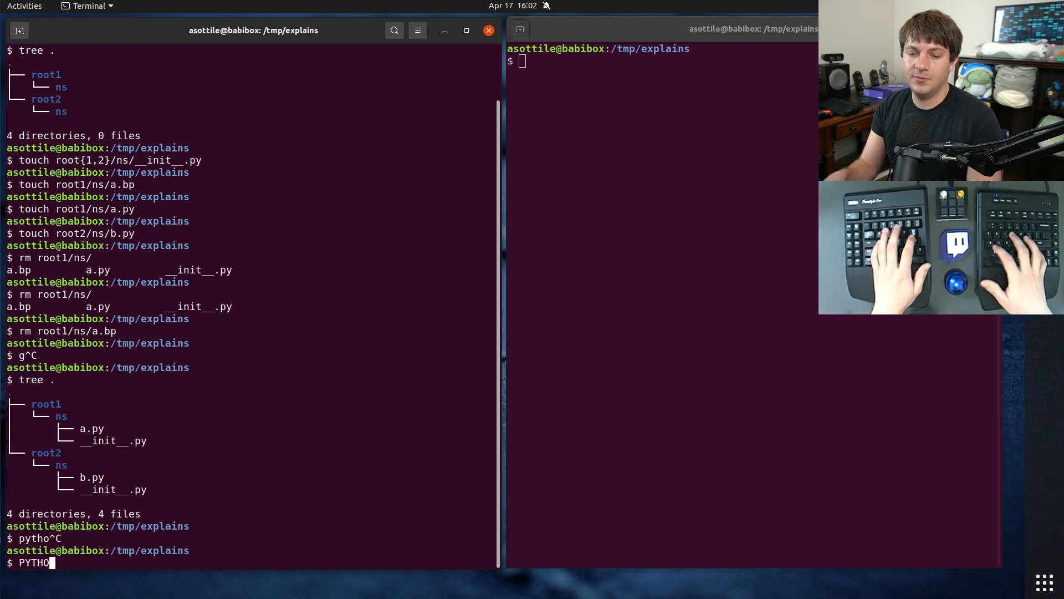
Start python3 with PYTHONPATH=root1:root2 and show ns.a imports while ns.b raises ModuleNotFoundError.
type("NPATH=root1:root2")
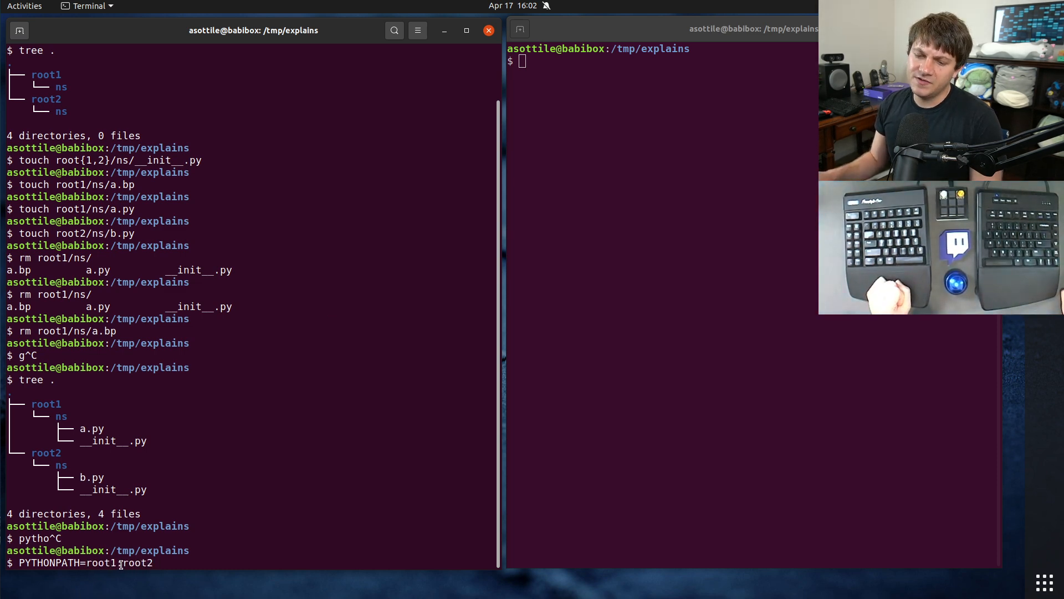
type(":")
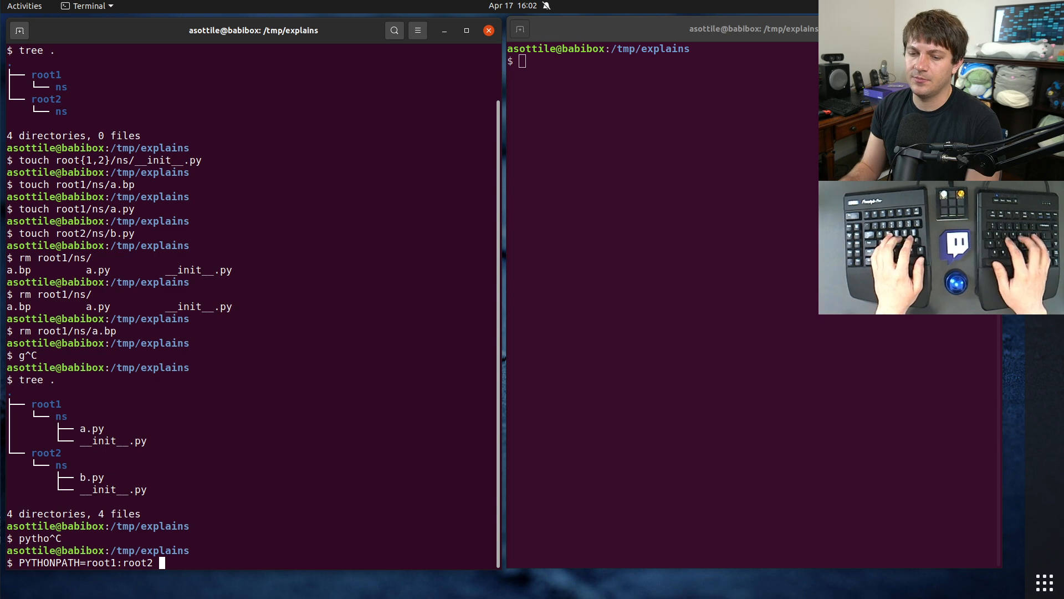
type("python3")
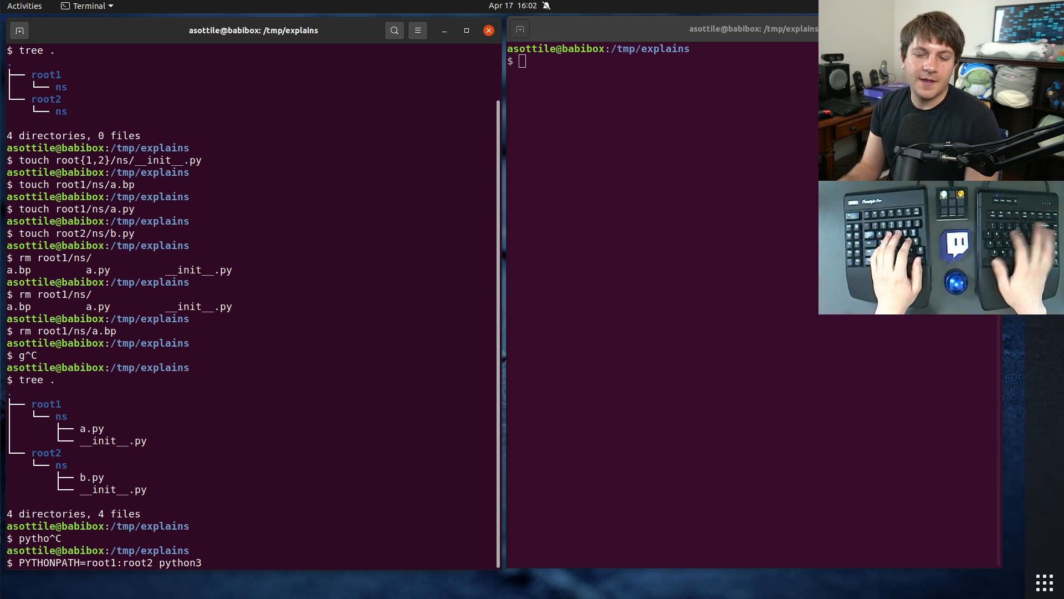
type("import ns.a")
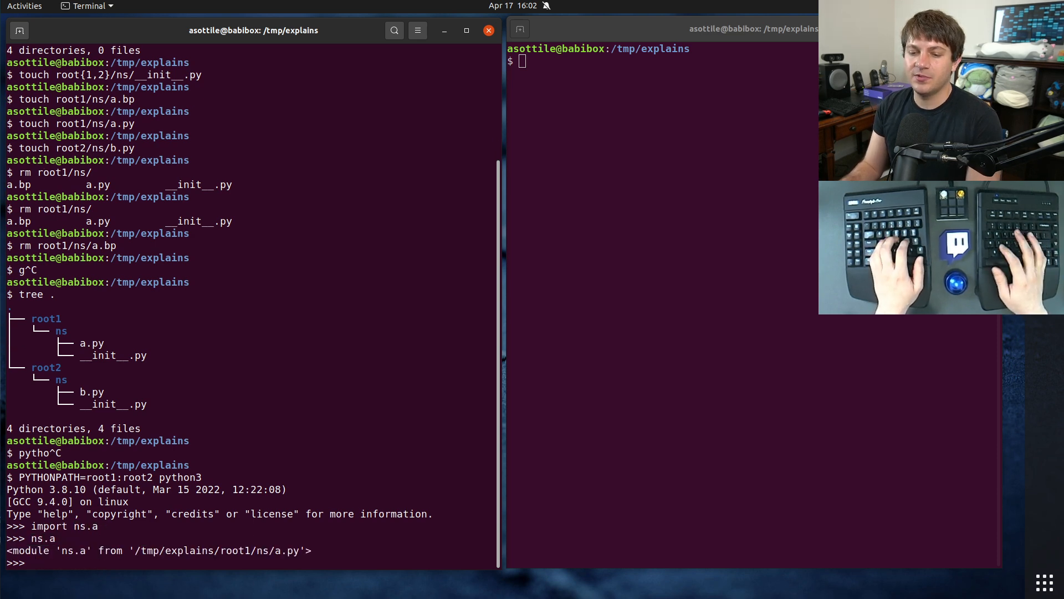
type("import ns.b")
type("sys.path")
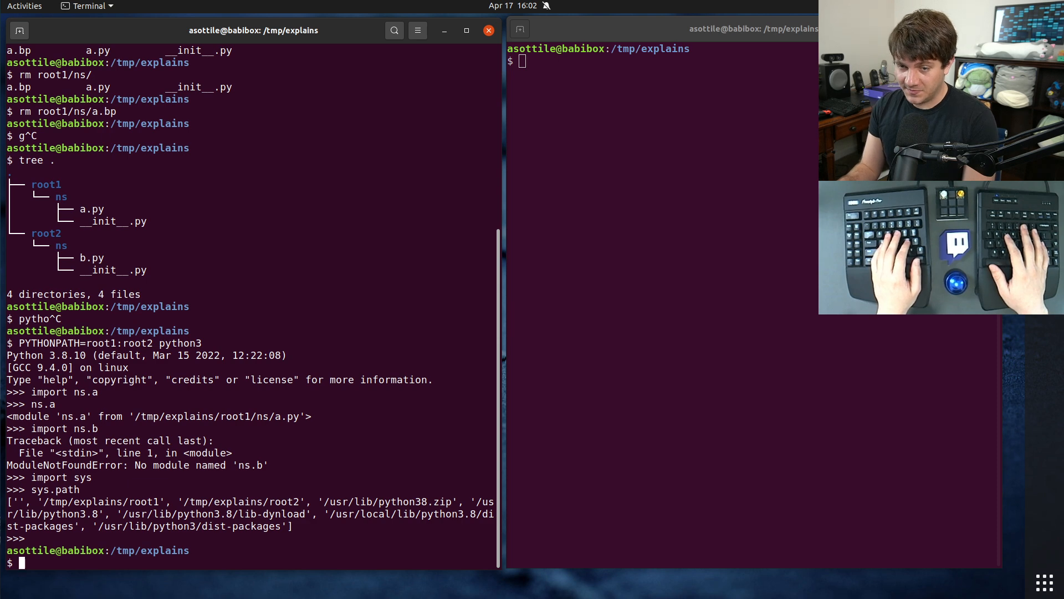
type("nano")
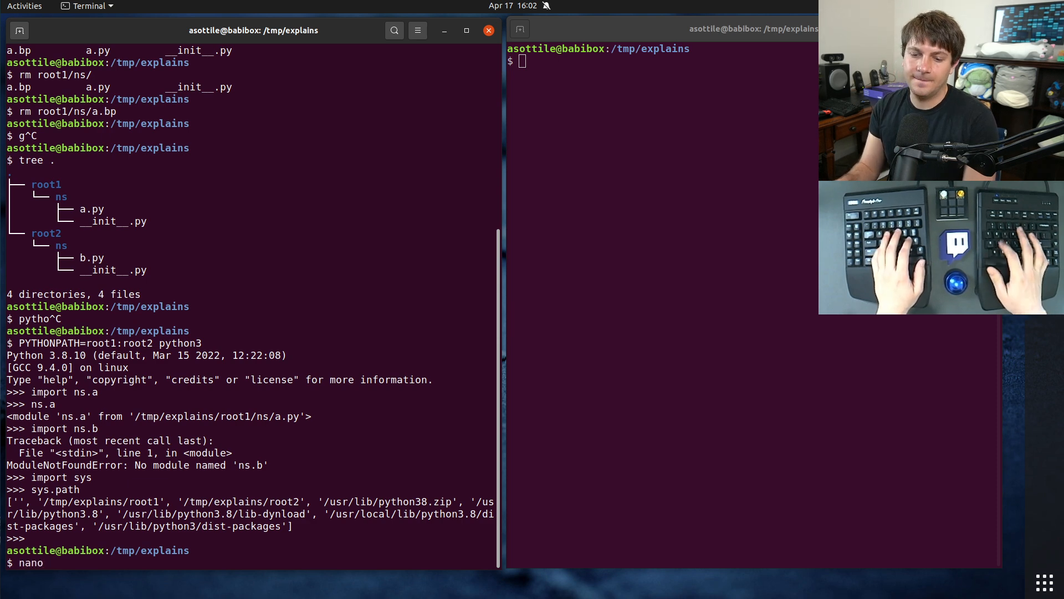
Edit */*/__init__.py in nano to add pkgutil.extend_path(__path__, __name__) and save.
type("*/*/___")
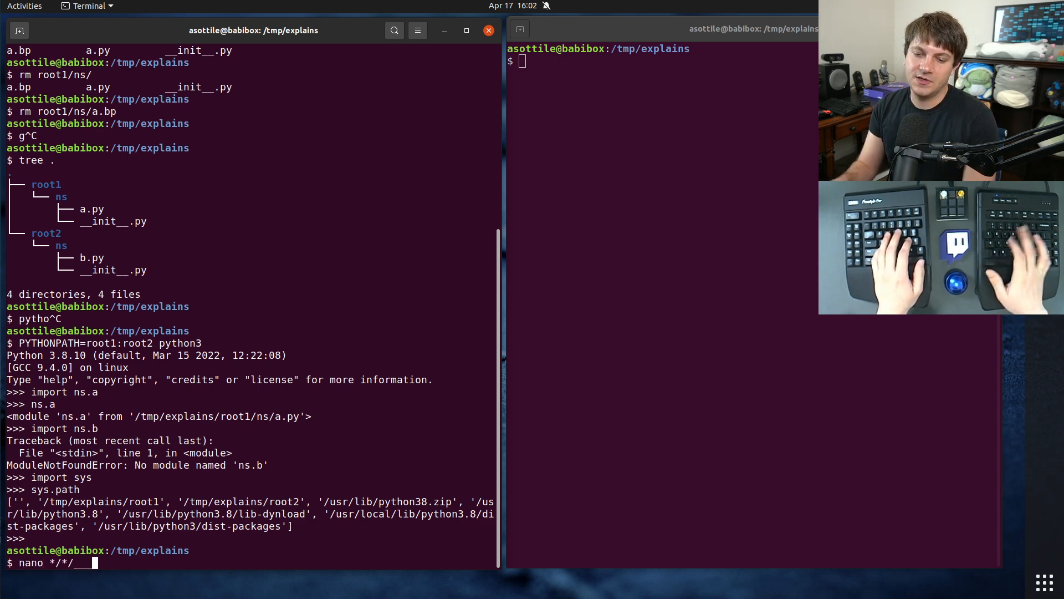
key("Return")
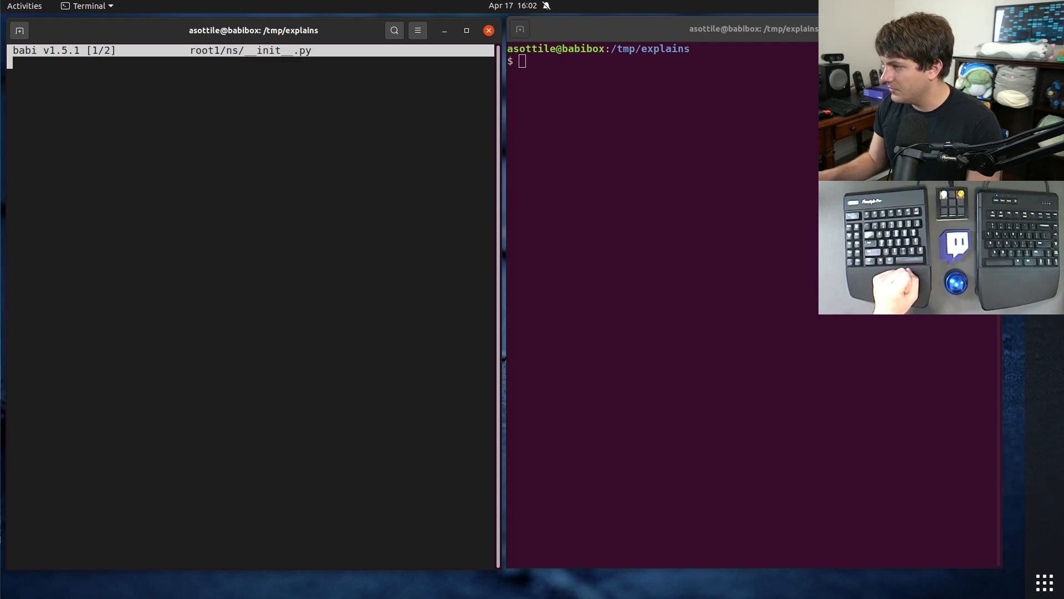
type("import pkgutil")
type("__path__ = pkgutil.extend_path(__path__, __name__)")
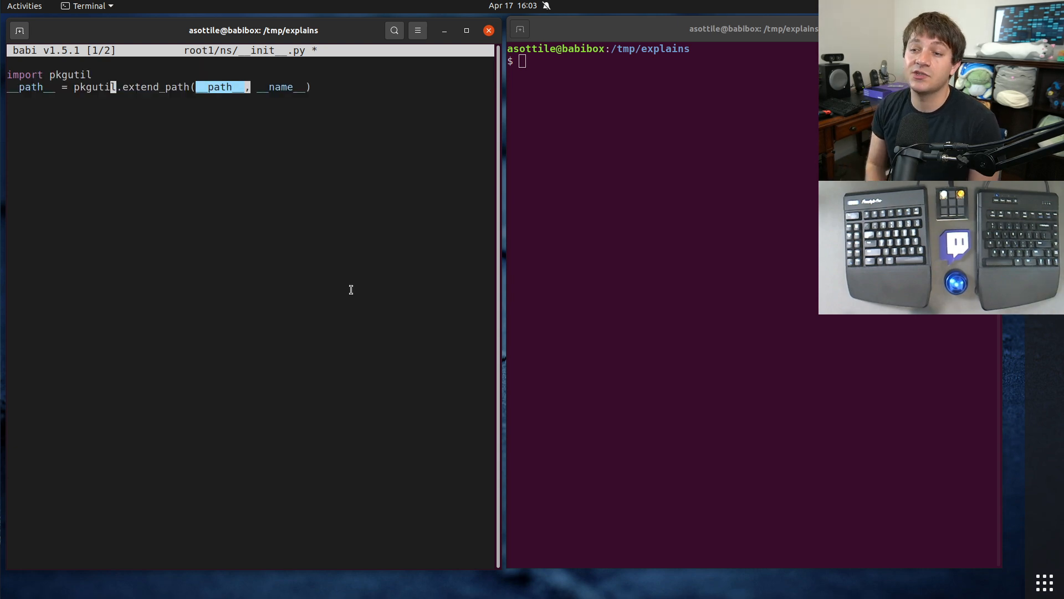
key("ctrl+s")
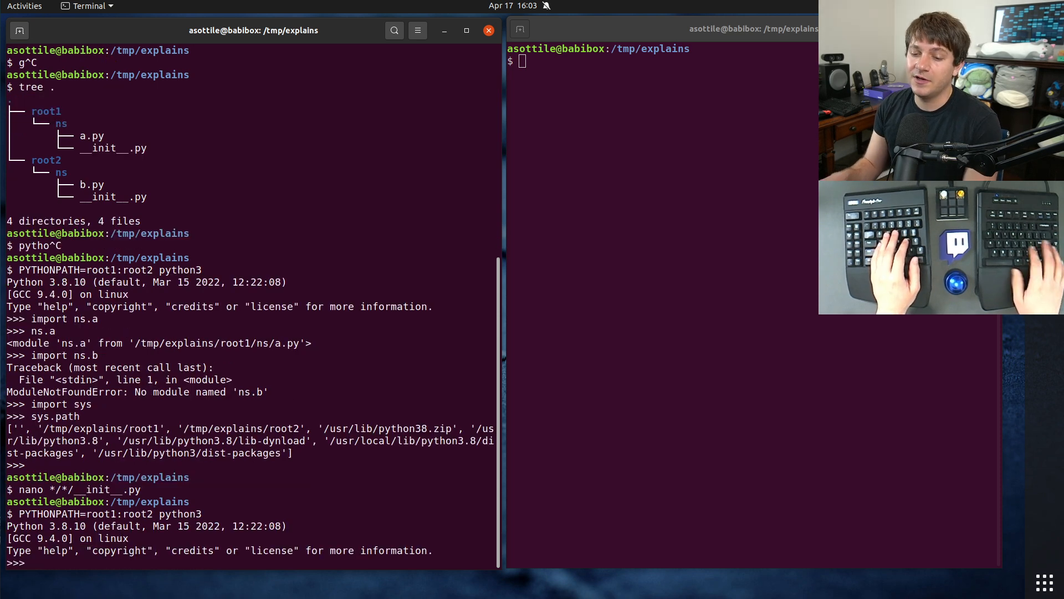
Import ns.a and ns.b successfully, exit, and reopen root*/ns/__init__.py in the editor.
type("import ns.a")
type("nano root*/ns/__init_")
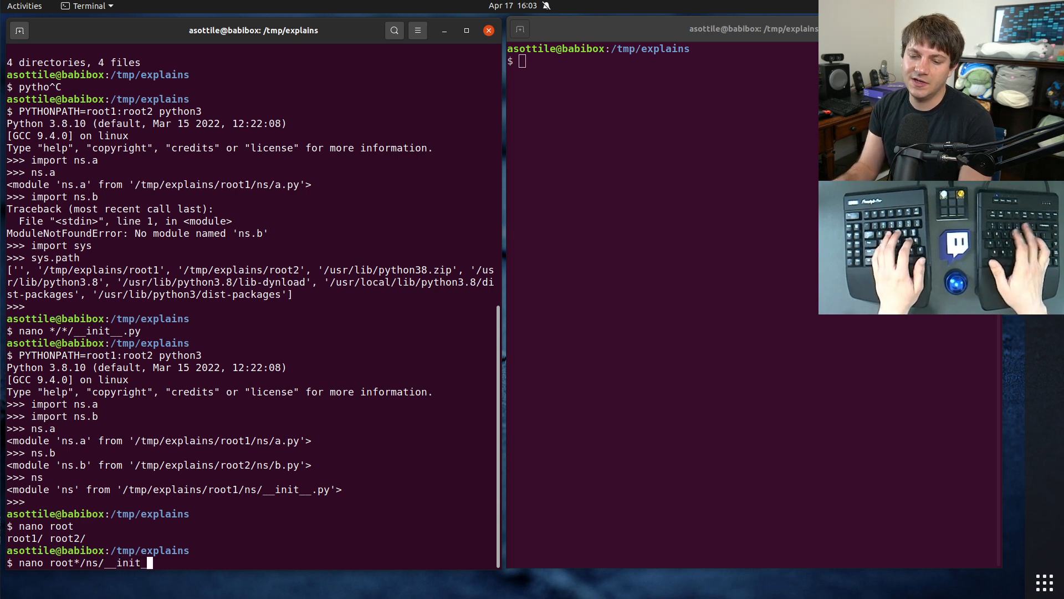
key("Return")
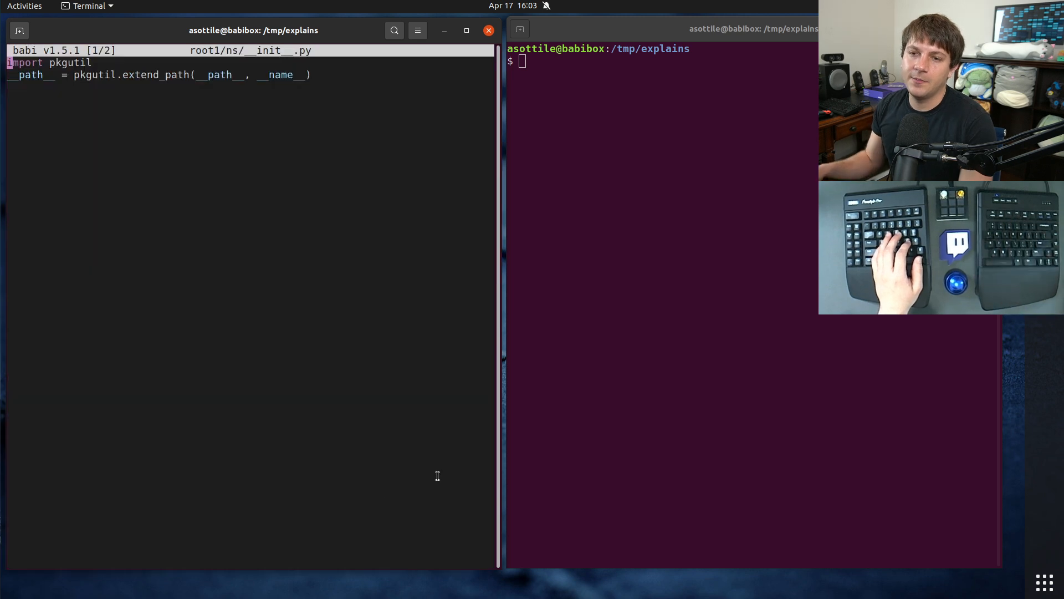
mouse_move(480, 267)
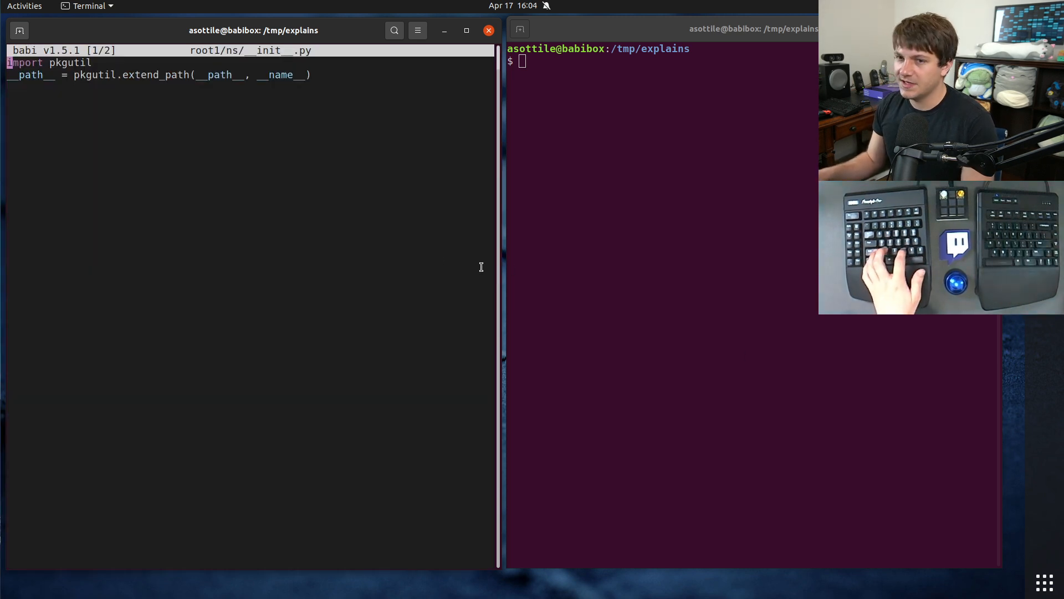
Replace the pkgutil lines with pkg_resources.declare_namespace(__name__) and save the file.
type("import pkg_resources")
left_click(161, 74)
type("pkg_resources.declare_namespace(")
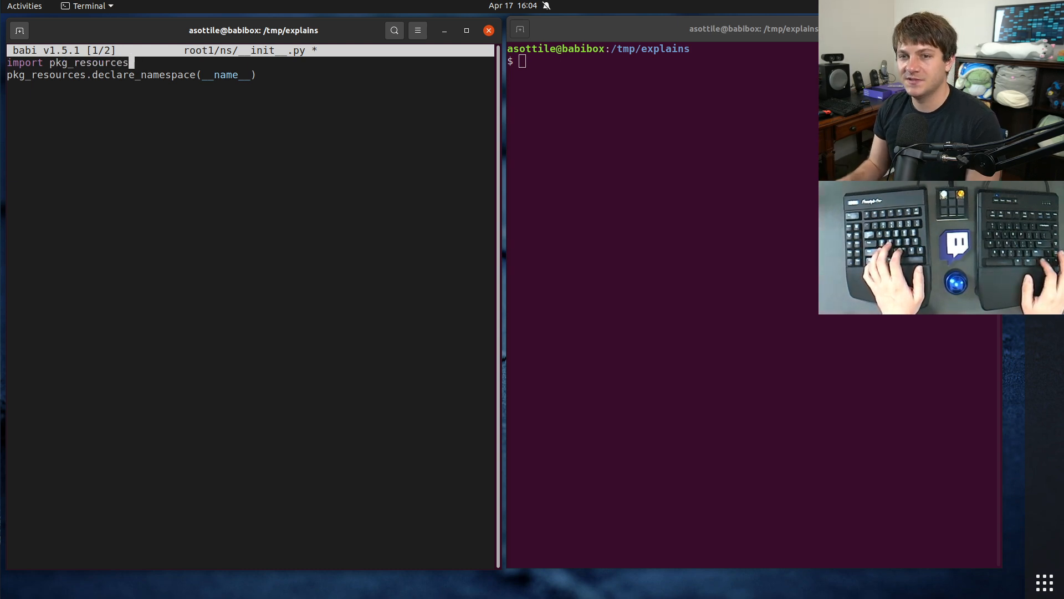
key("ctrl+x")
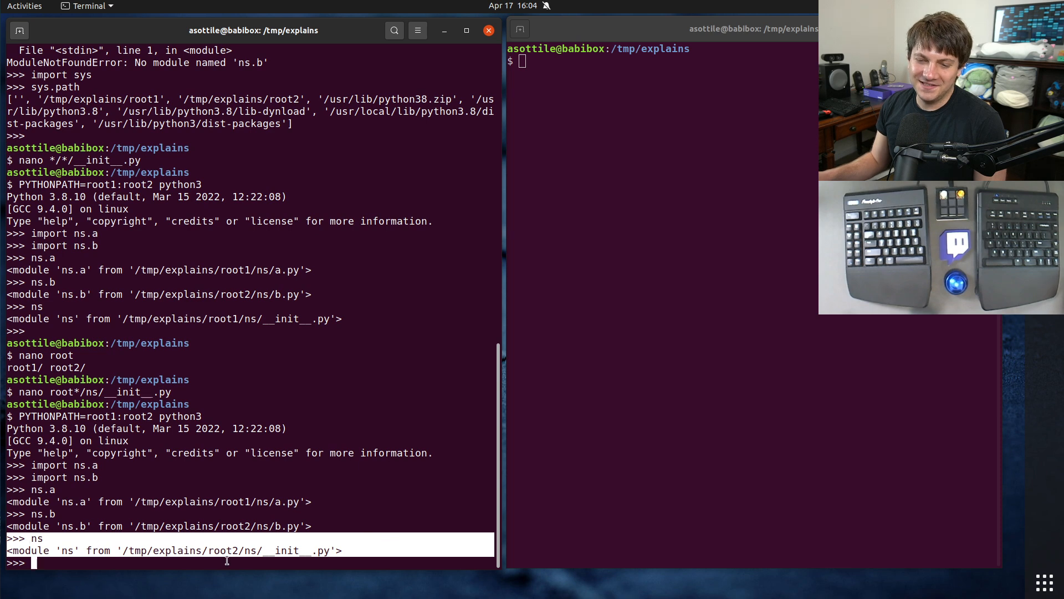
Highlight that ns now loads from root2, leave Python, and begin rm */*/__init__.py.
double_click(224, 551)
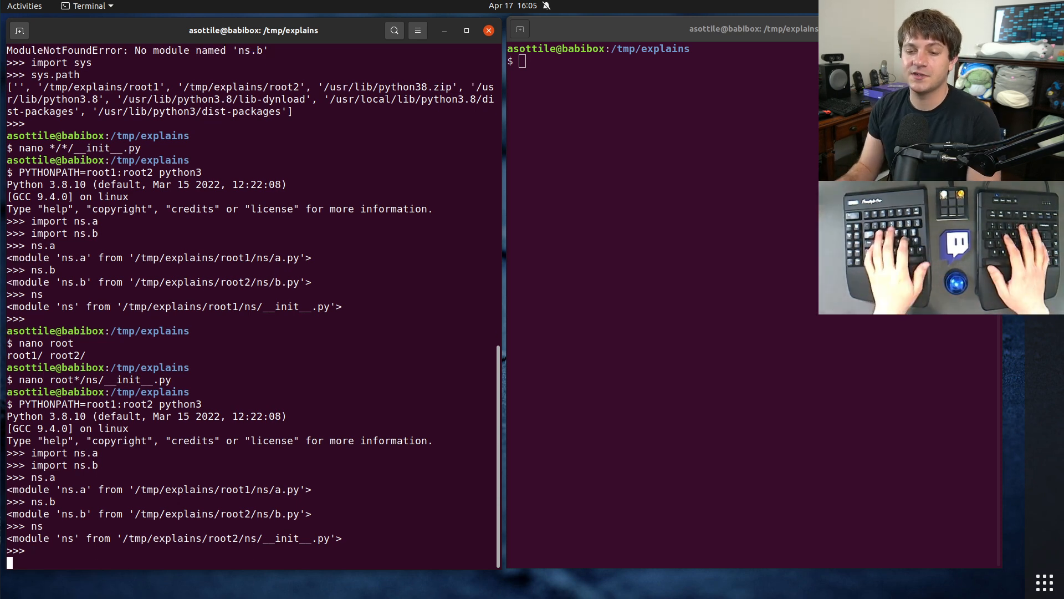
key("ctrl+c")
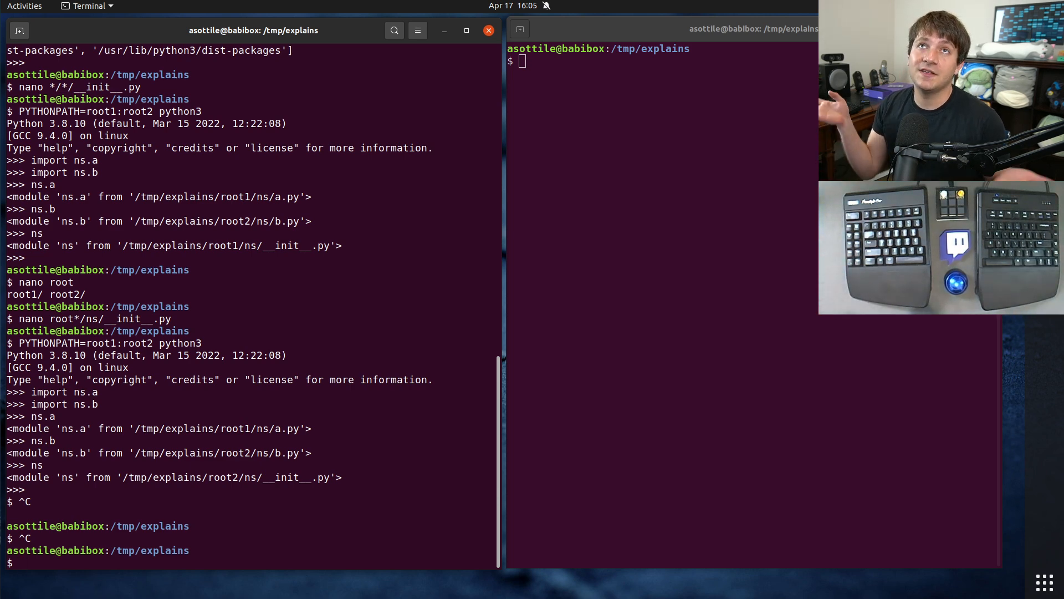
type("rm")
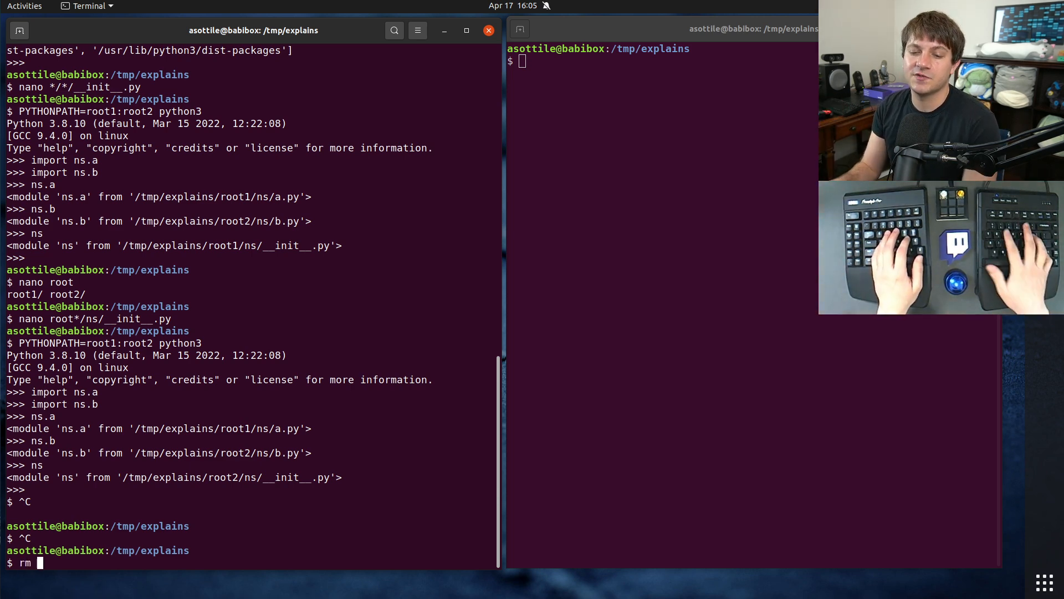
type("*/*/__init__.py")
type("find ")
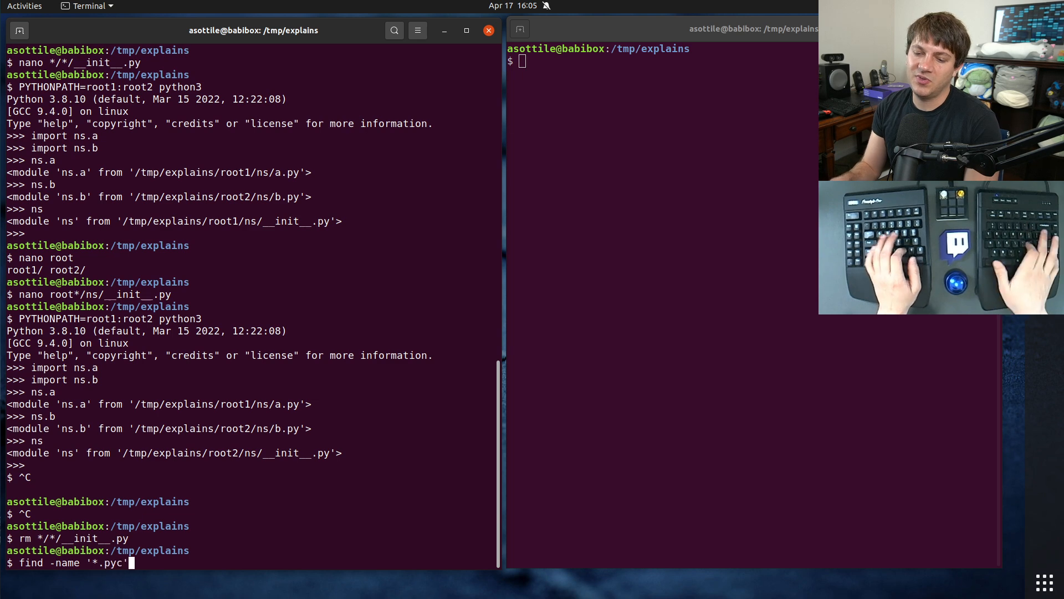
Delete all *.pyc files with find -name -delete and restart Python with both roots on the path.
type("-name")
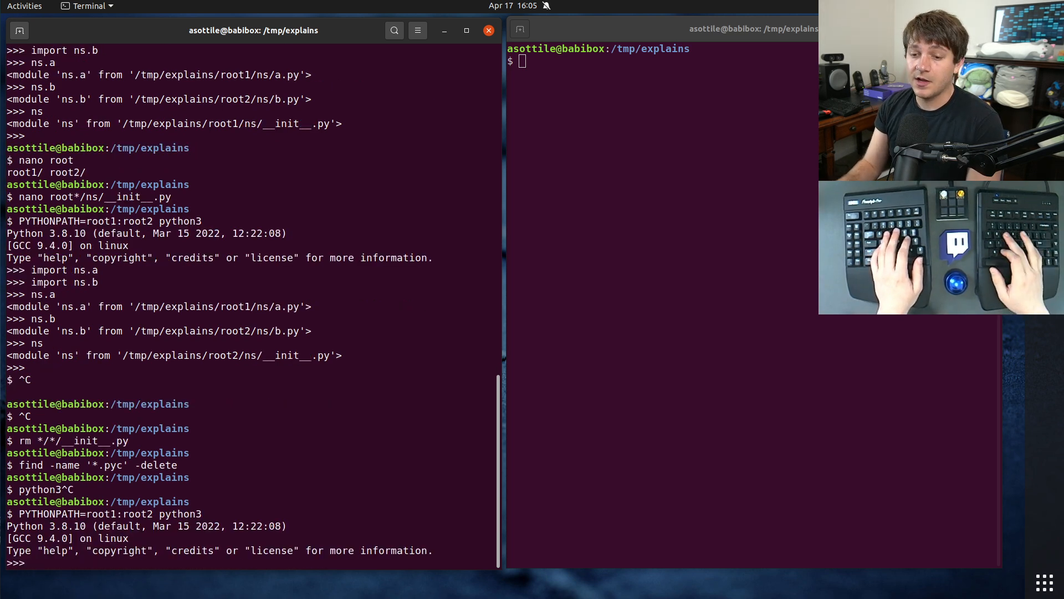
type("tree .")
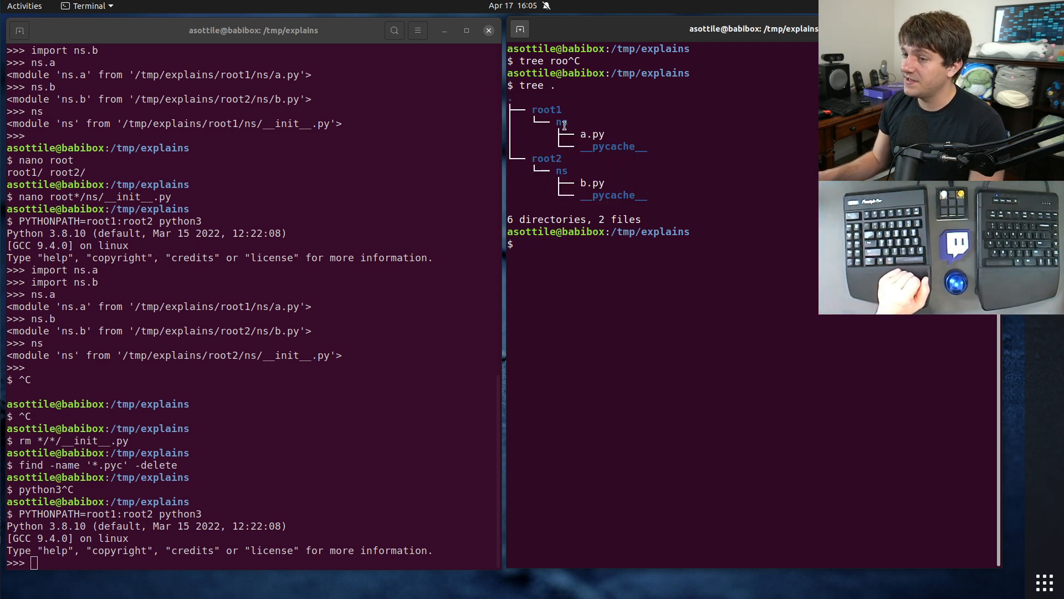
Mark root2's ns in the tree and import ns.a, ns.b and ns as a namespace package.
double_click(561, 171)
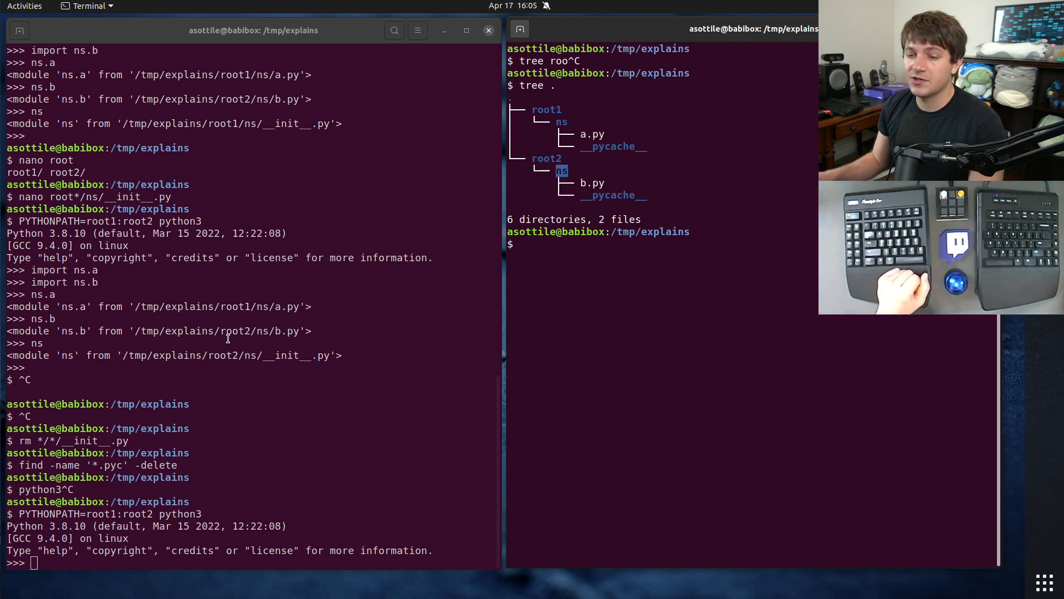
type("import ns")
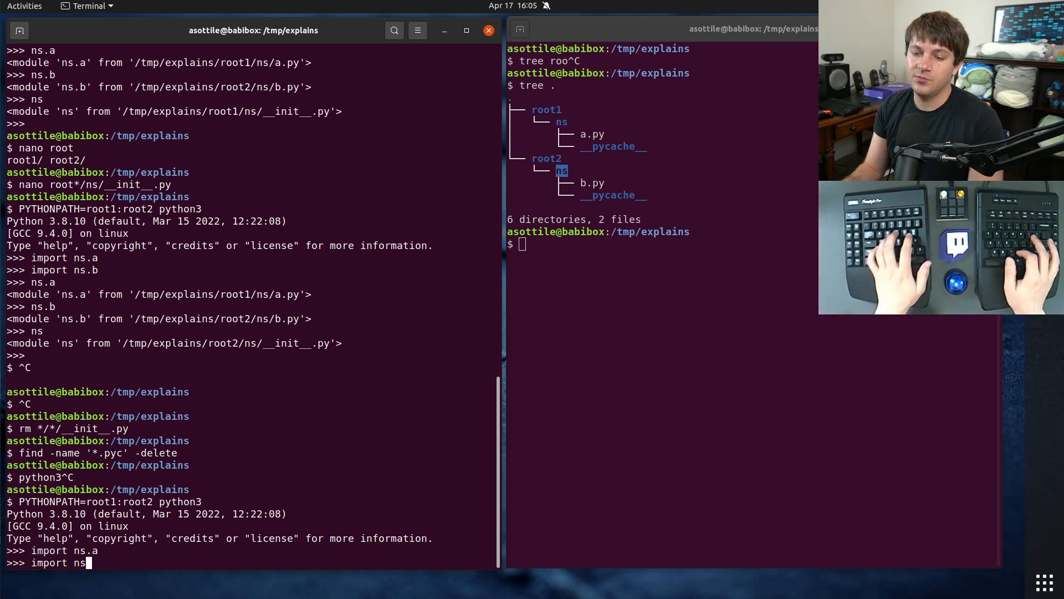
key("Return")
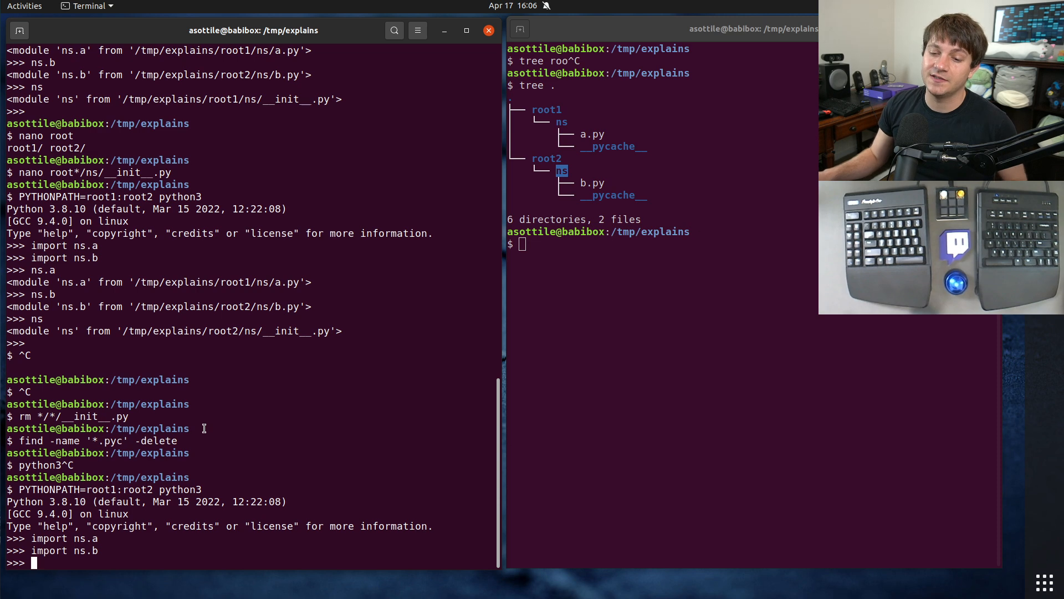
type("import ns")
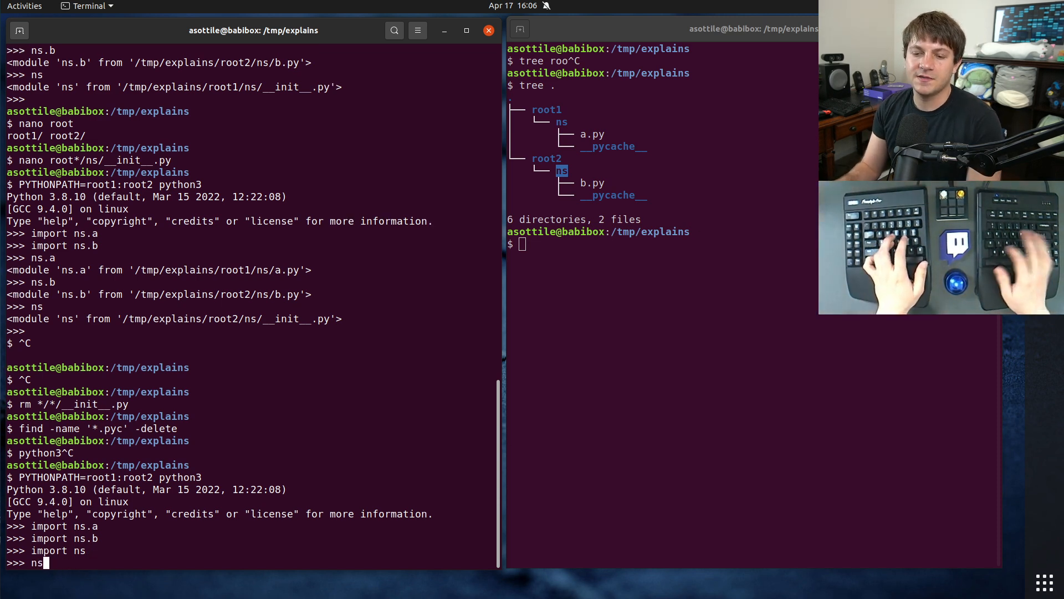
key("Return")
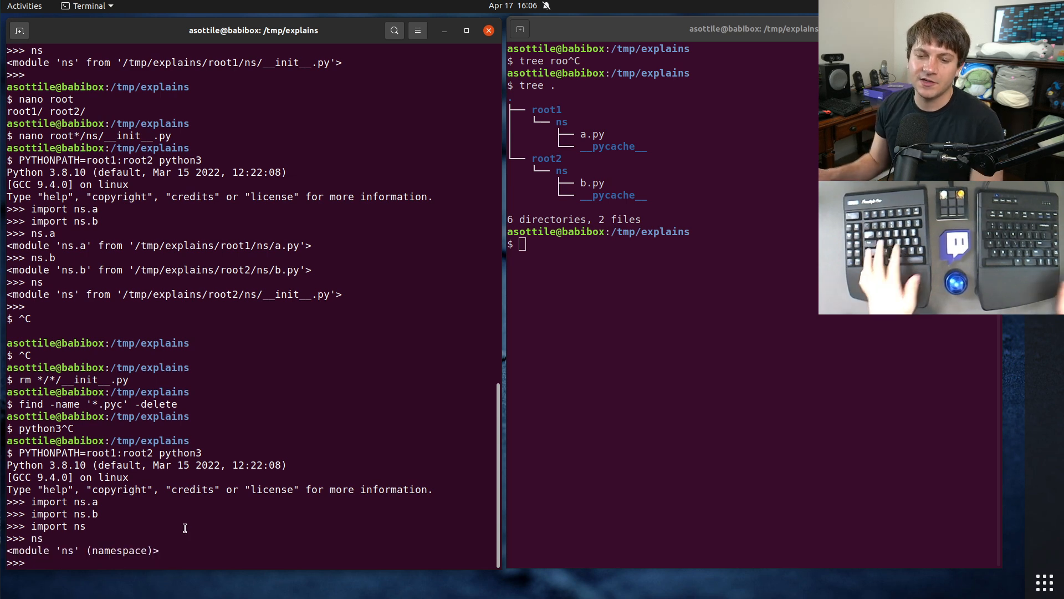
Repeat under python3.10 with PYTHONPATH=root1:root2 and print ns.__loader__ showing a NamespaceLoader.
type("PYTHONPATH=root1:root2 python3.10")
type("import ns")
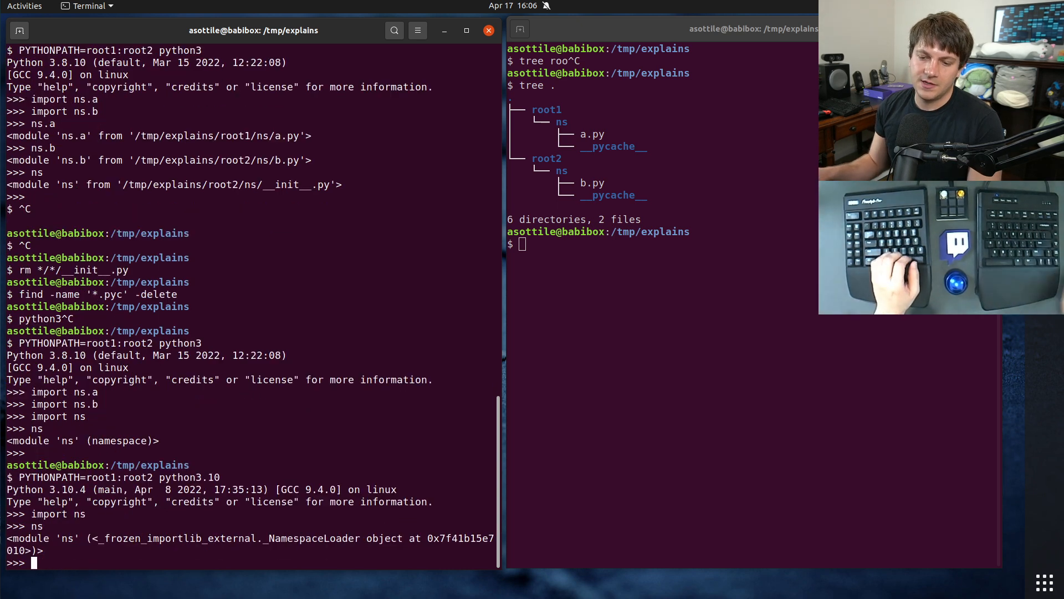
left_click_drag(90, 538, 235, 539)
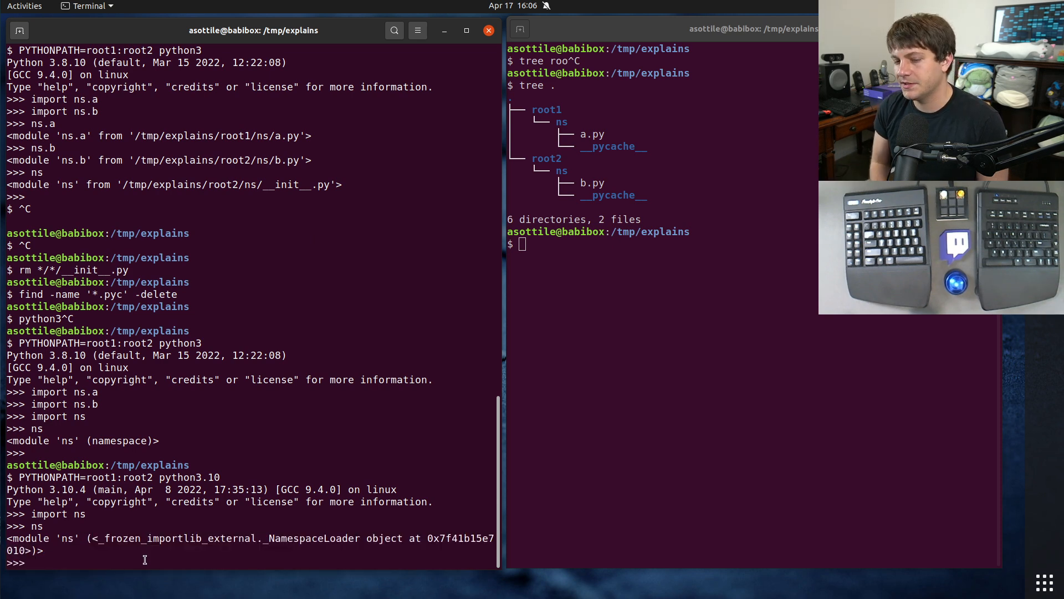
type("ns.__loader__")
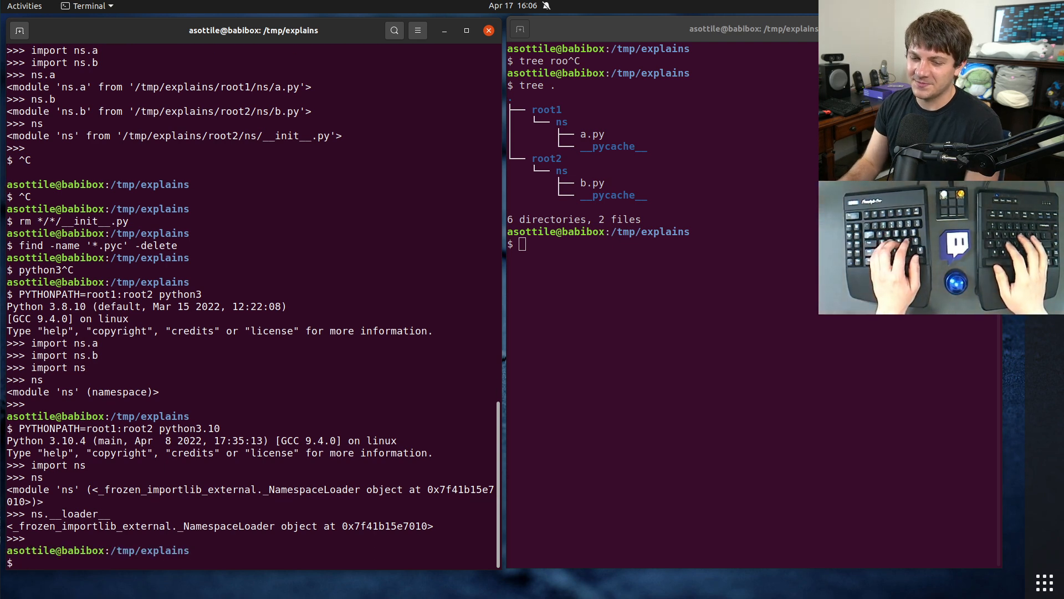
Make an empty 'folder' directory and import folder in python3 as a namespace module.
type("mkdir folder")
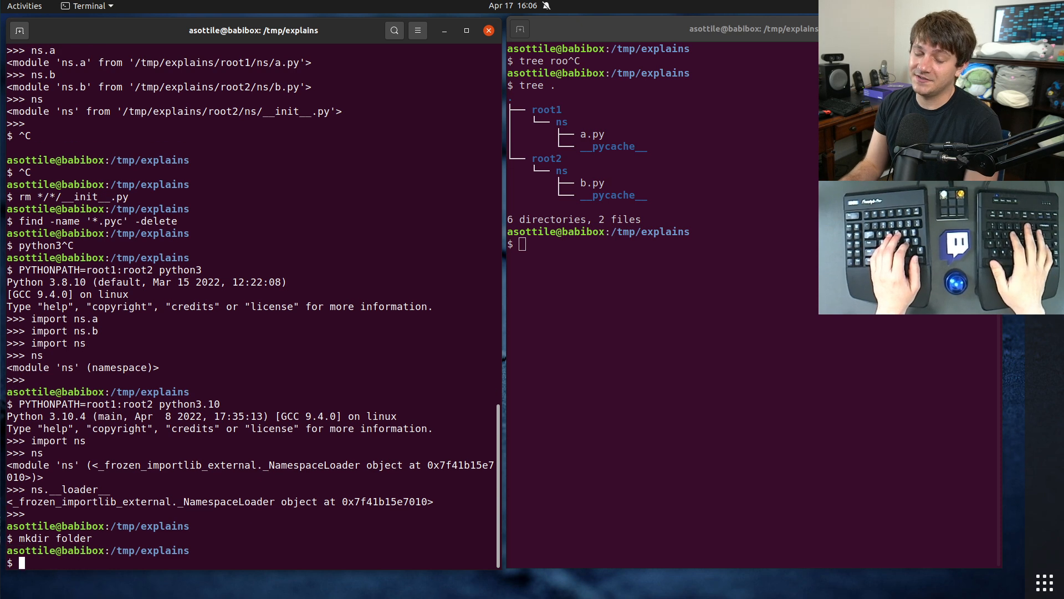
type("python3")
type("import")
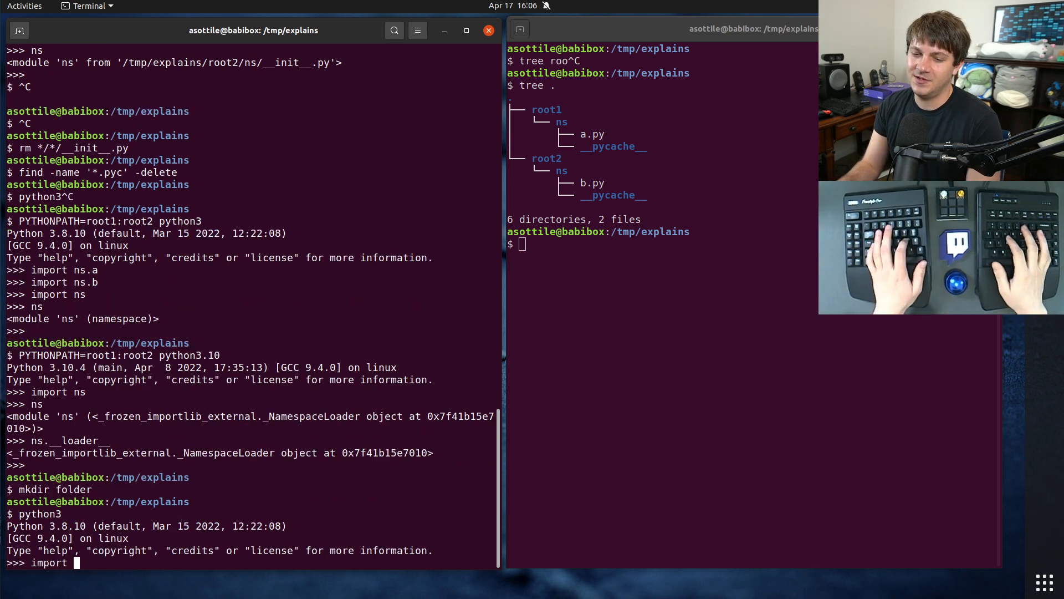
type("folder")
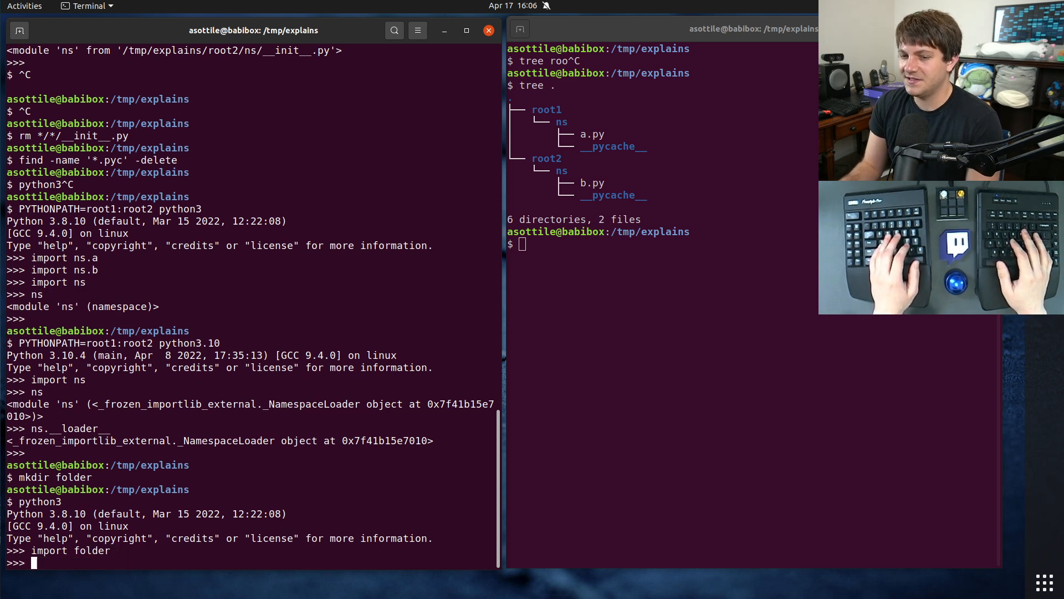
type("folder")
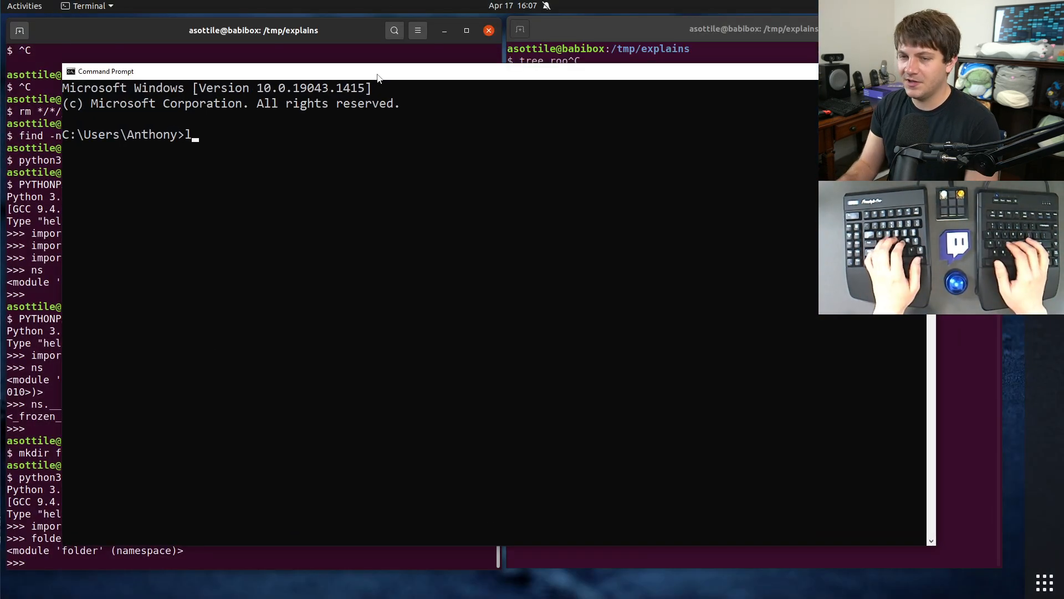
List C:\Python310 and its Lib folder, then launch C:\Python310\python.exe.
type("s C:\\Python310")
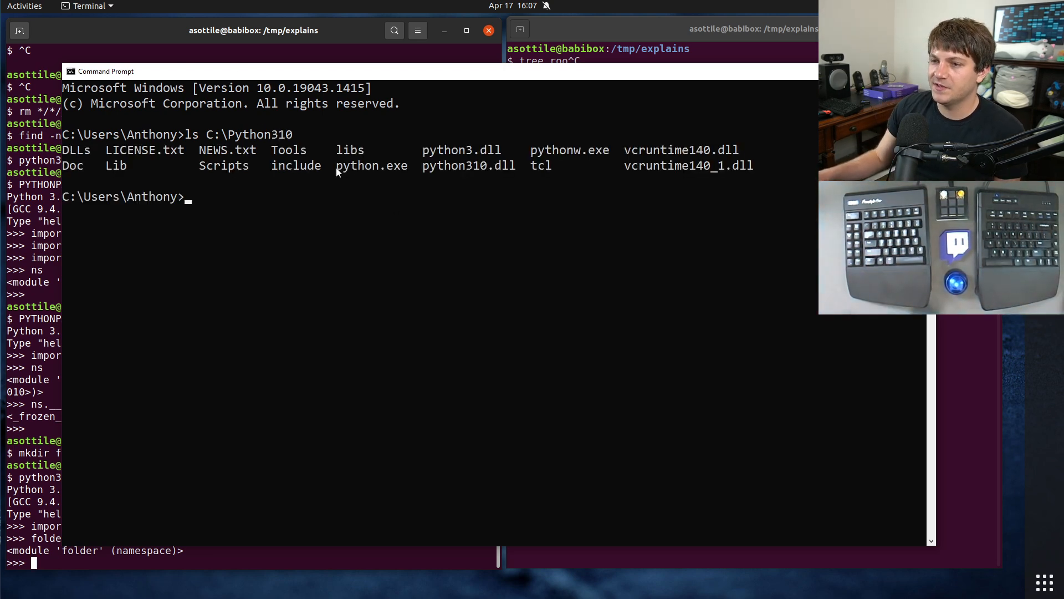
double_click(116, 165)
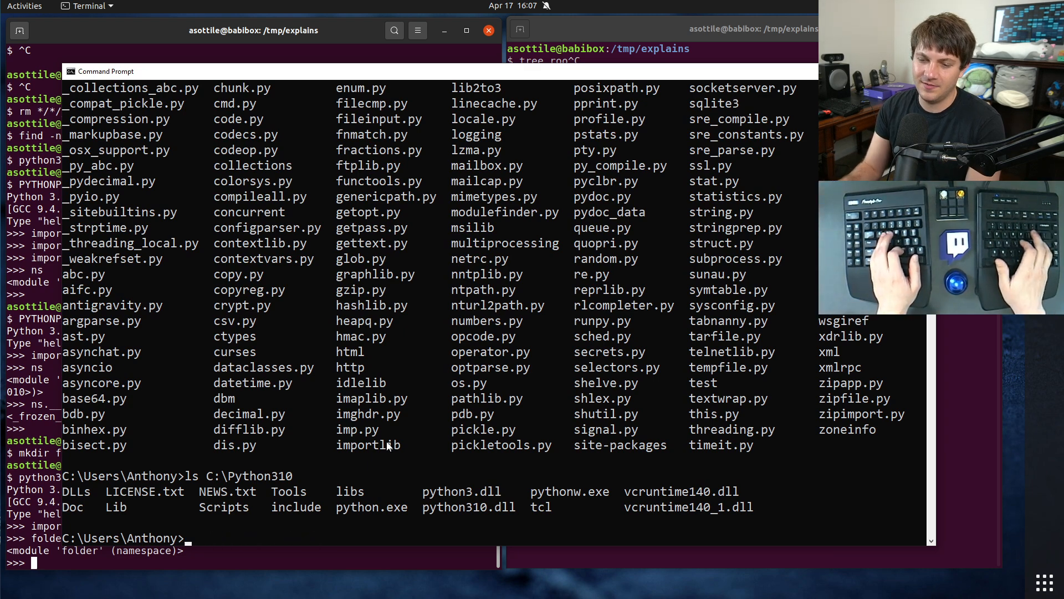
type("C:\\Python310\\python.exe")
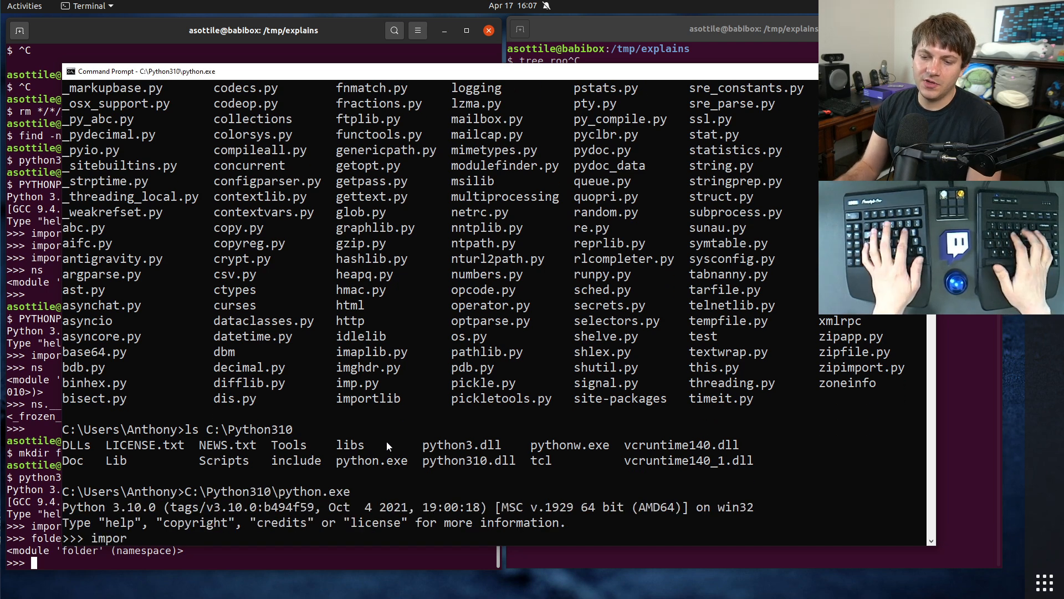
Import os and Lib.os and confirm Lib.os is not os.
type("import os")
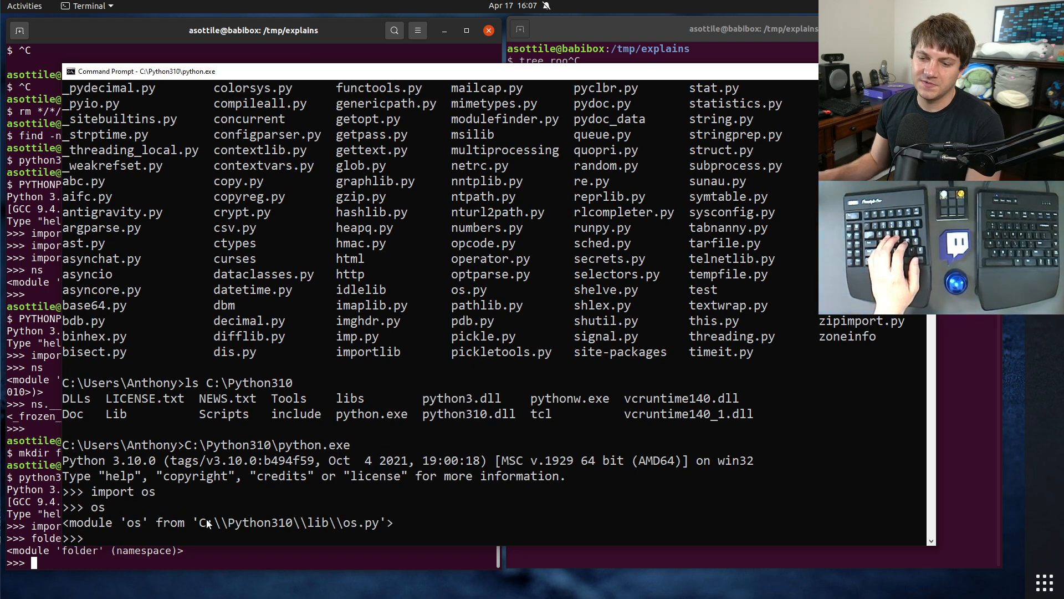
type("o")
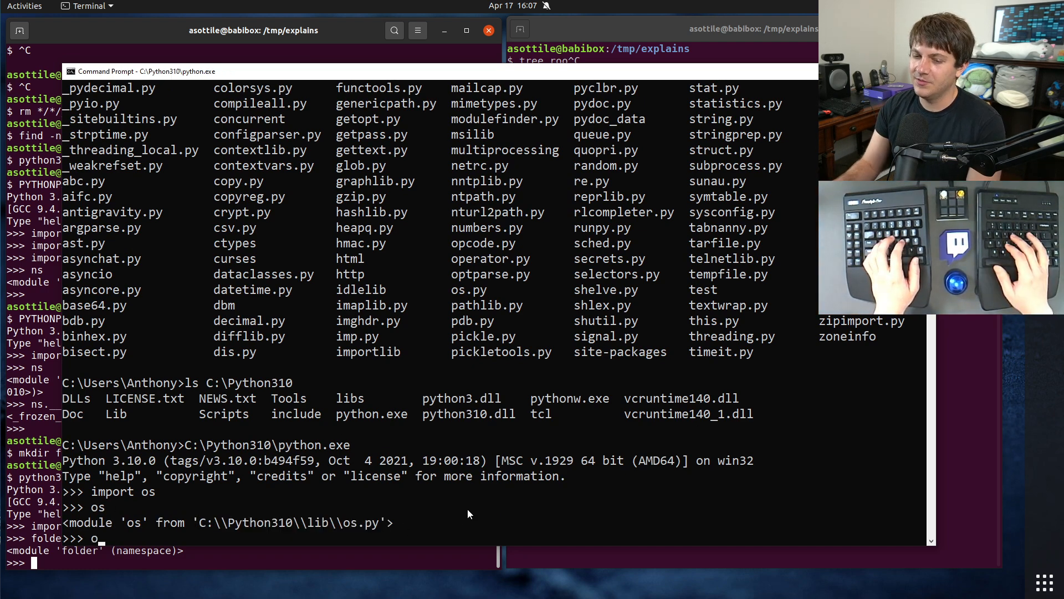
type("import Lib.os")
type("Lib.os i")
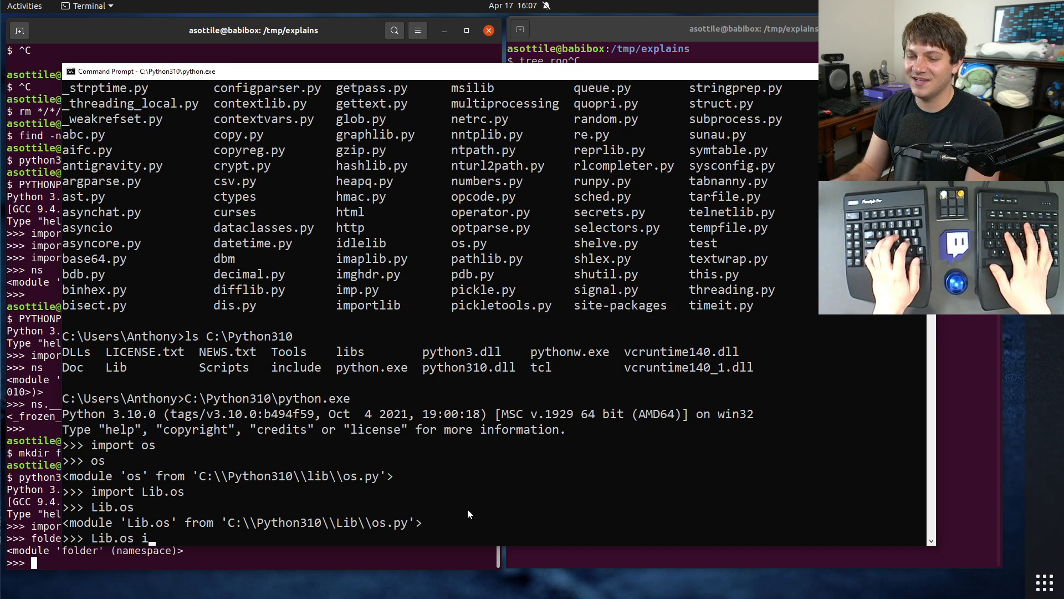
type("s os")
key("Return")
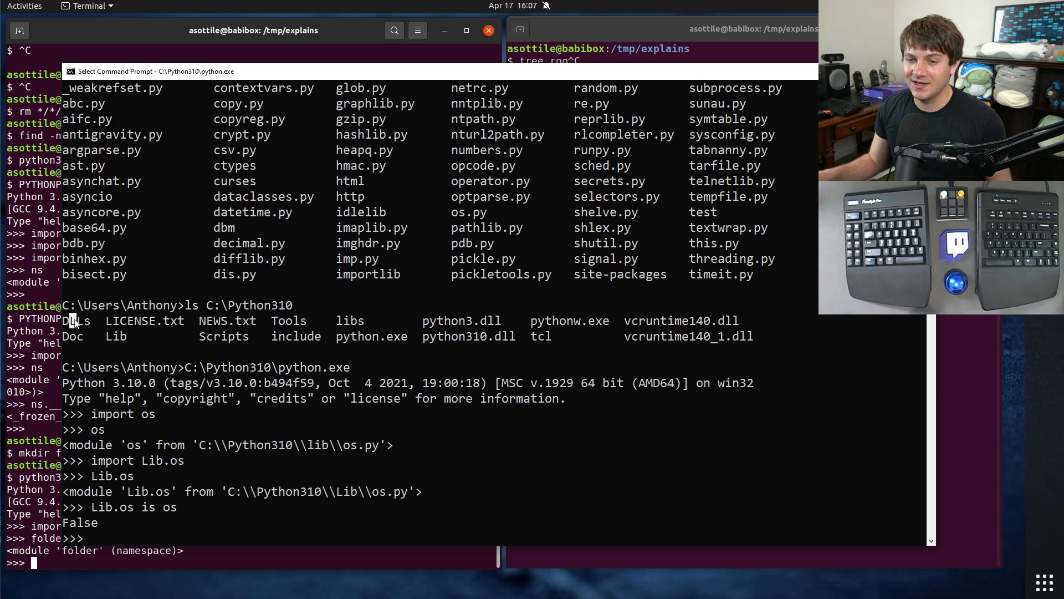
Import DLLs and Doc without error, then leave the REPL with exit().
type("import DLLs")
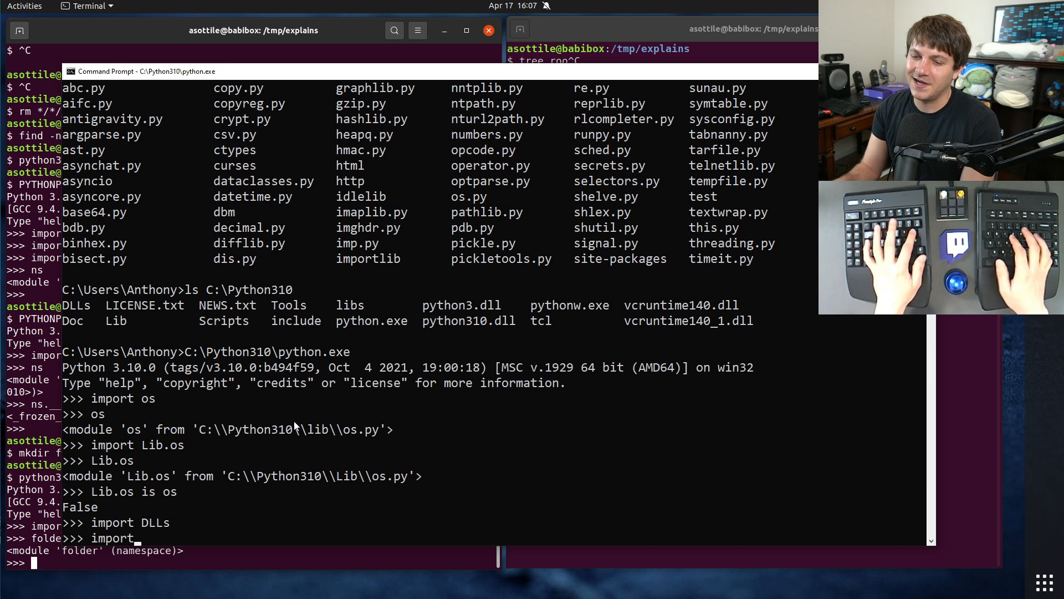
type("Doc")
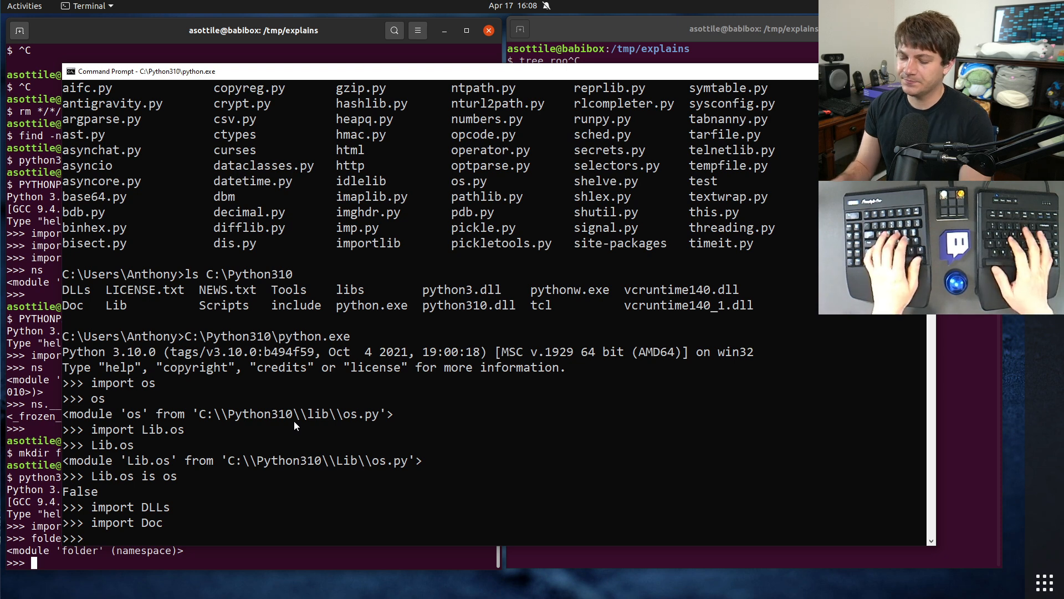
type("exit()")
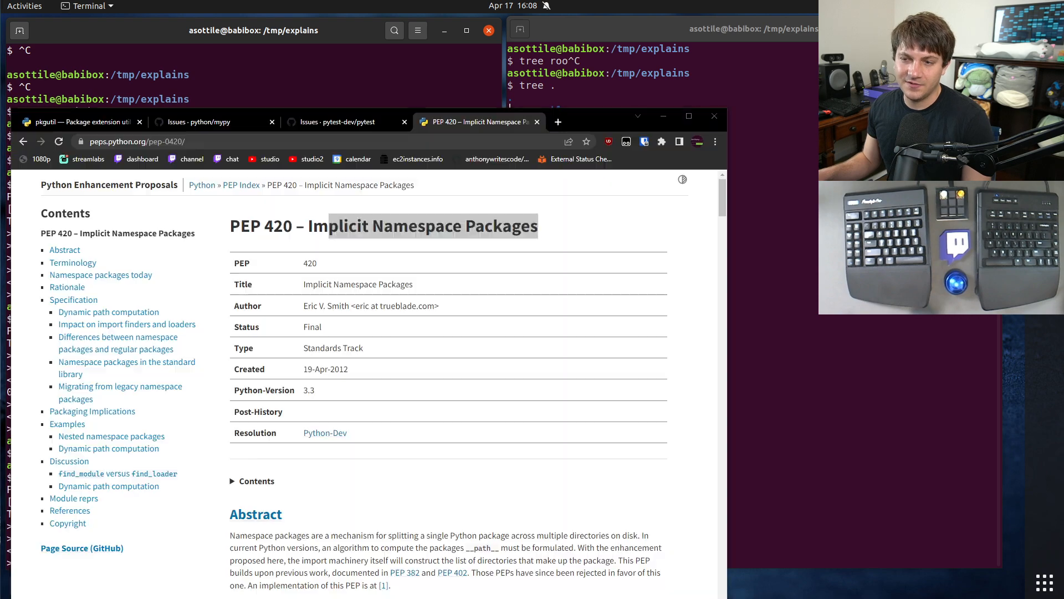
From the Google results, bring up the Packaging namespace packages guide.
left_click(80, 122)
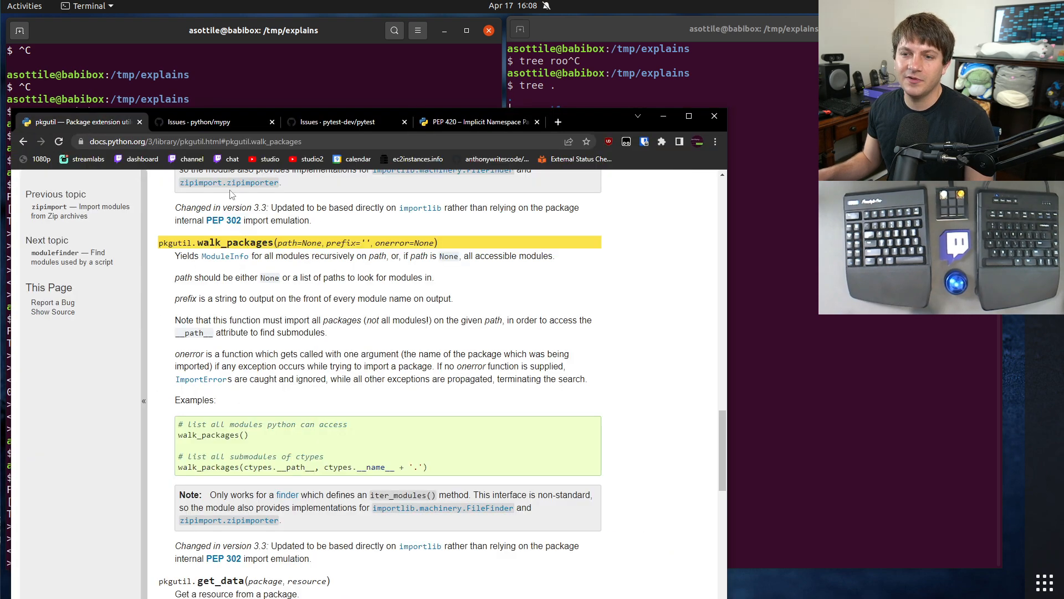
left_click(558, 121)
type("packaging \"namespace packages\"")
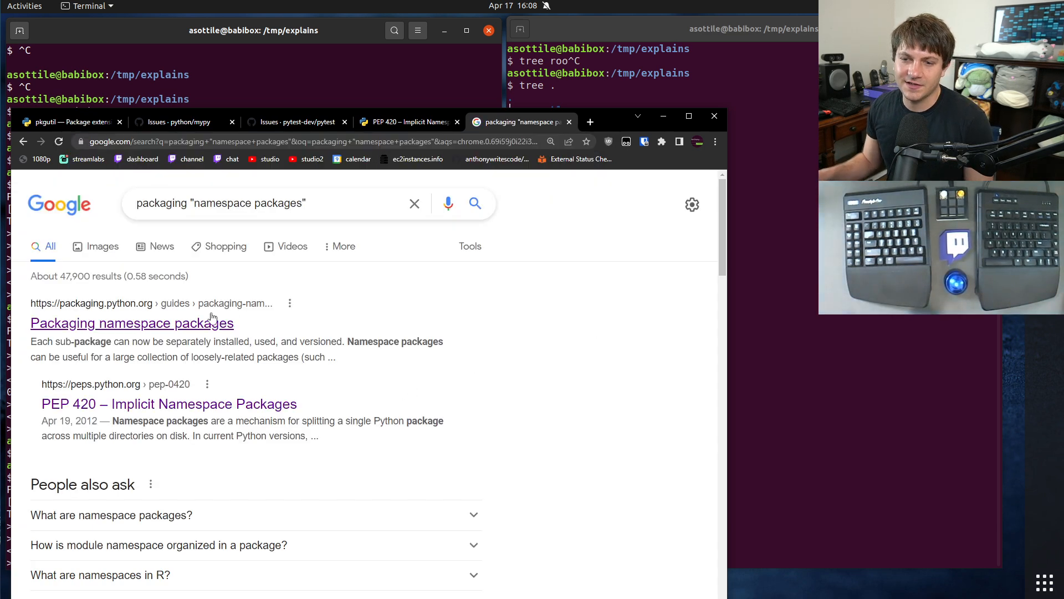
left_click(131, 323)
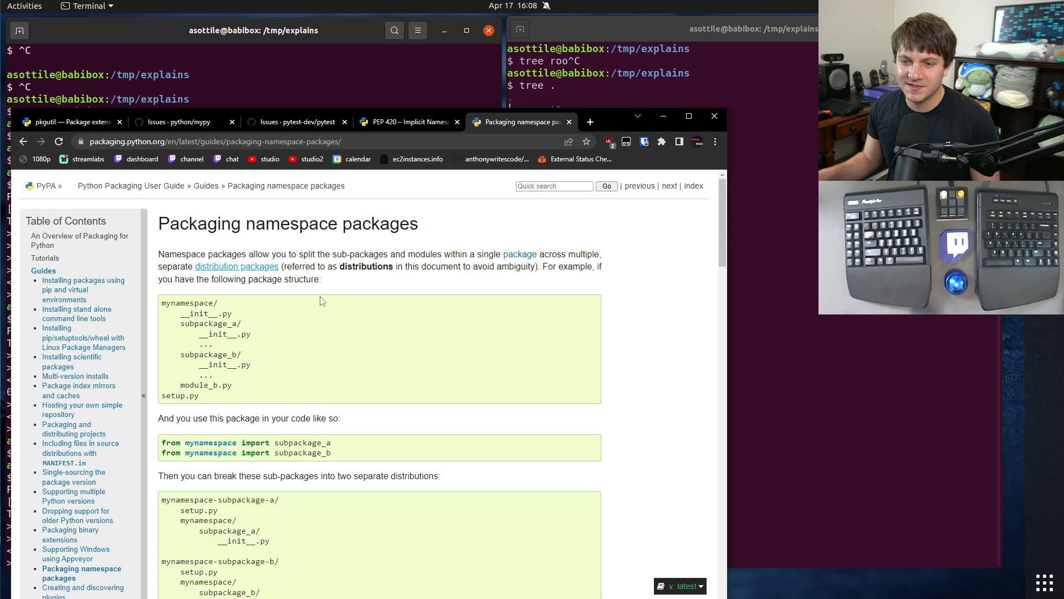
Scroll to the setup.py example and search the page for find_packages.
scroll("down", 3)
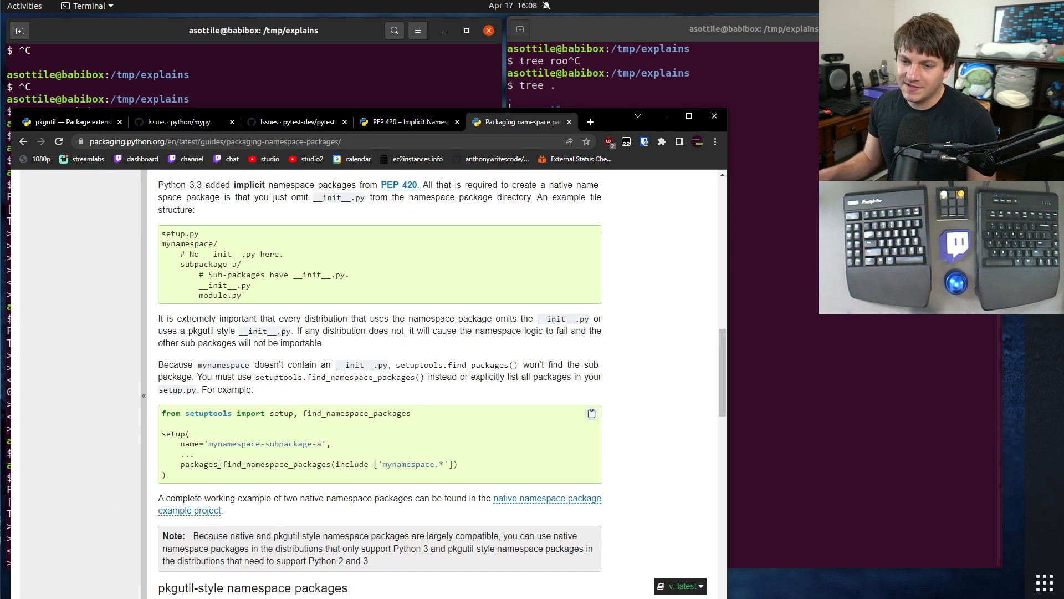
double_click(276, 463)
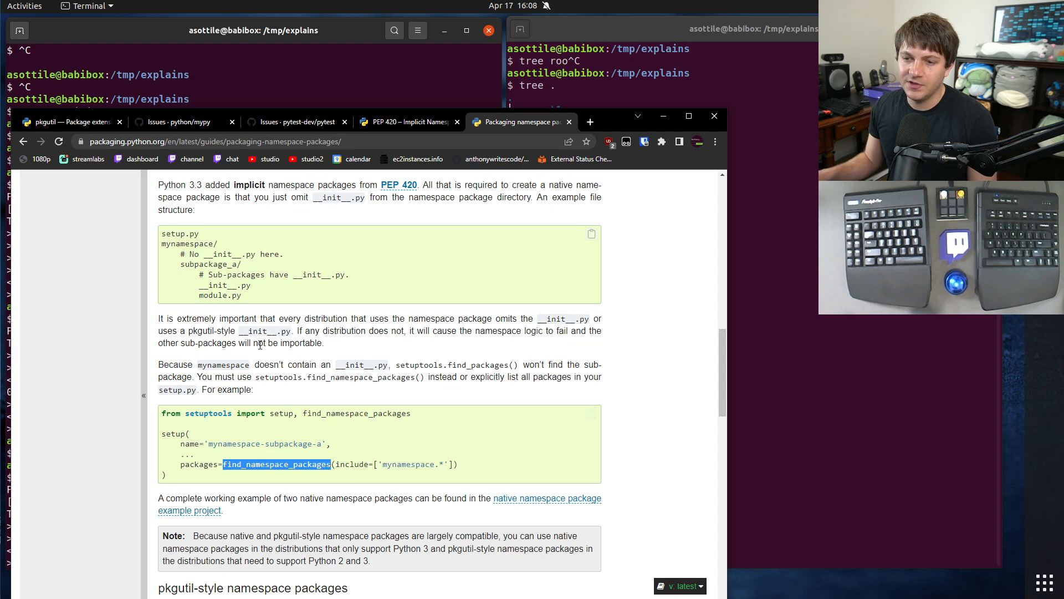
scroll("down", 3)
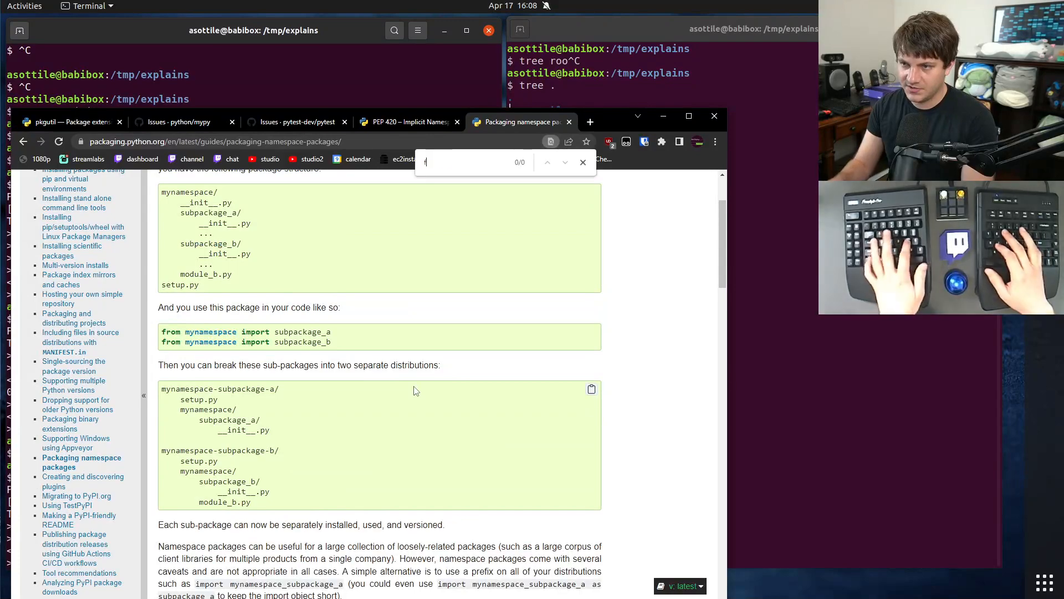
type("find_packages")
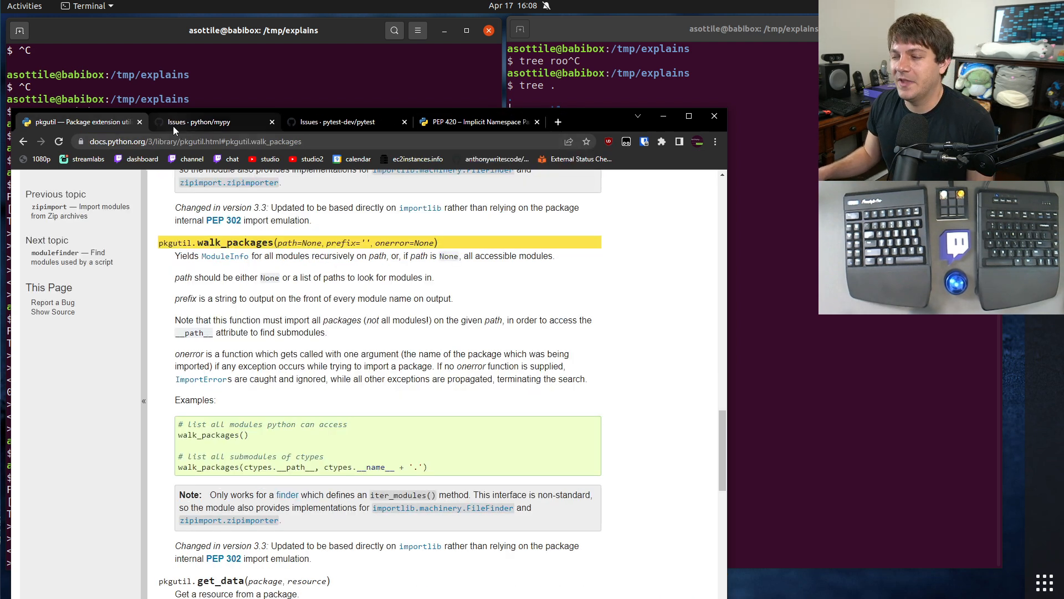
Browse python/mypy's namespace packages issues, then show pytest-dev/pytest's matching issue search.
left_click(214, 122)
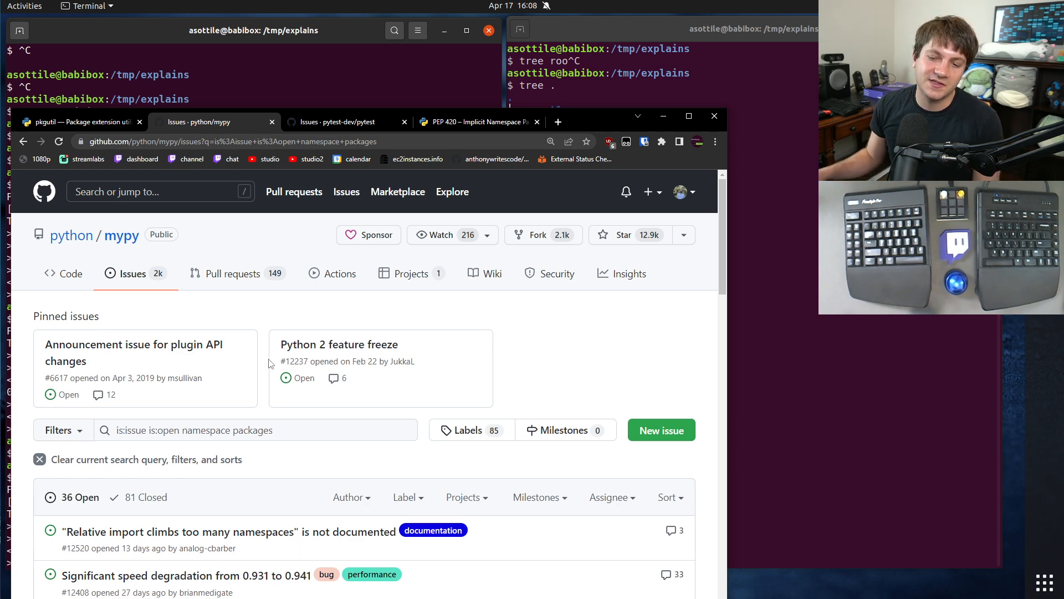
scroll("down", 3)
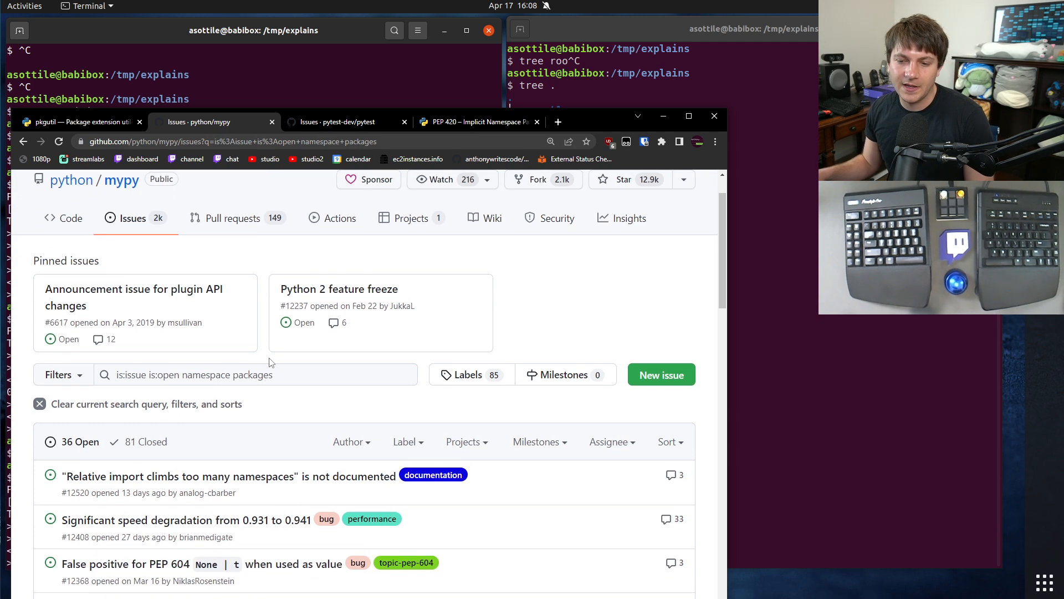
scroll("down", 3)
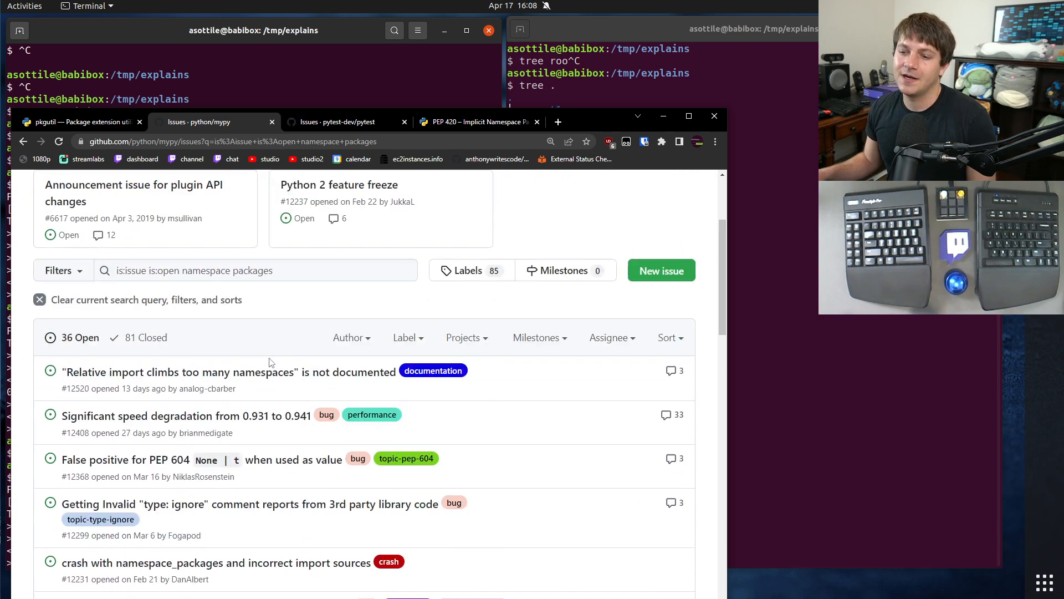
scroll("up", 3)
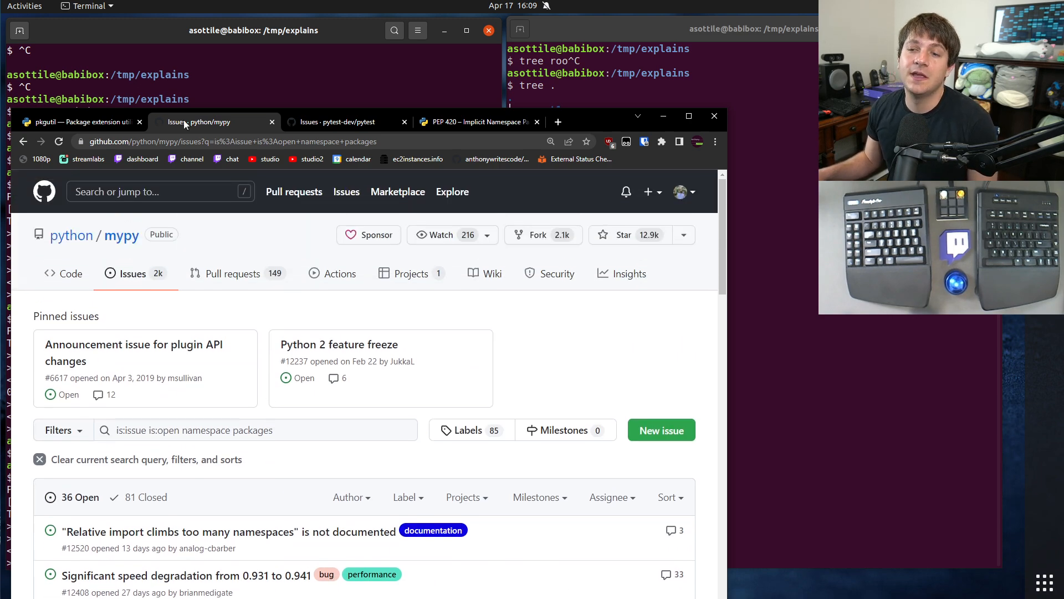
left_click(339, 122)
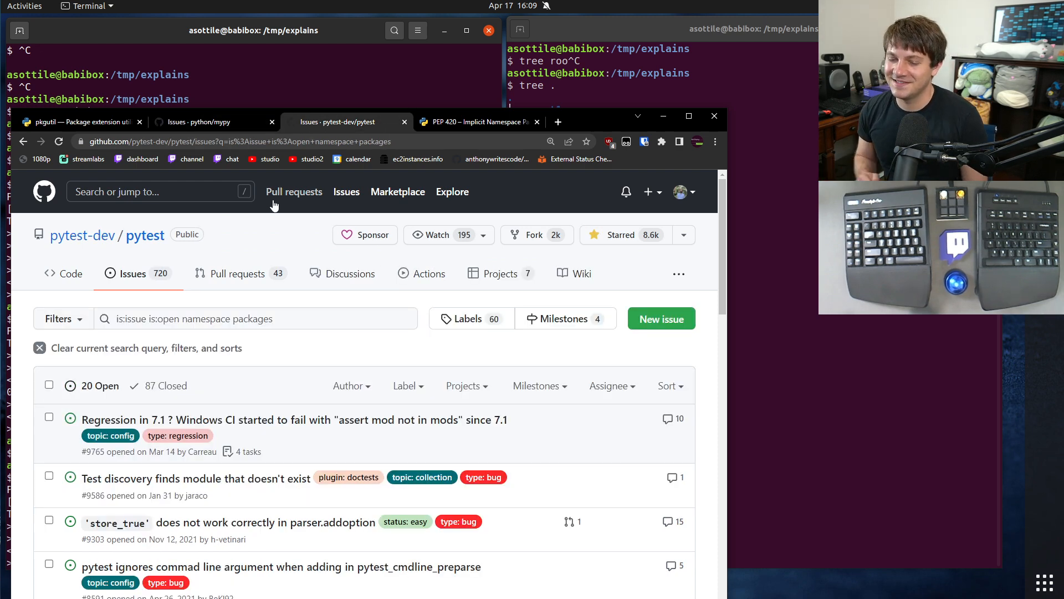
mouse_move(242, 279)
type("git")
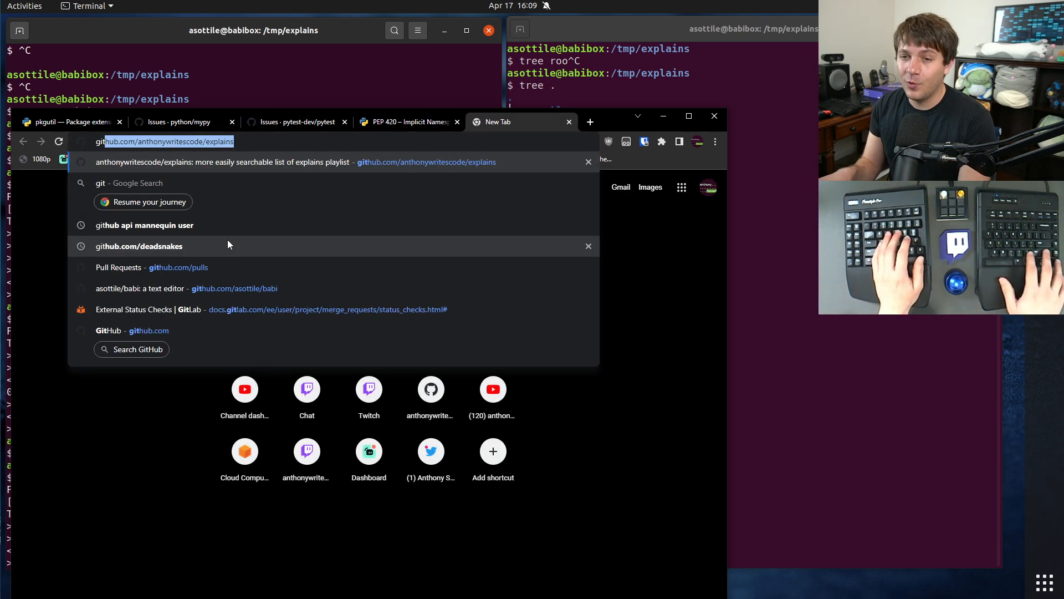
Visit pypi.org's aspy.refactor-imports project page, then return to the PEP 420 page.
type("pypi.org/project/aspy.refactor-imports/")
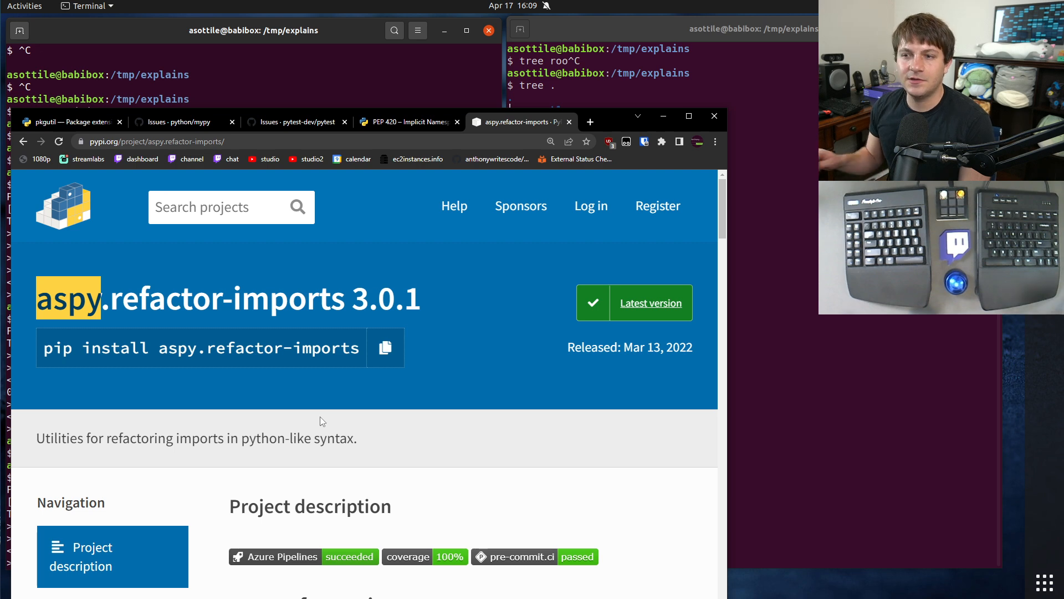
left_click(407, 122)
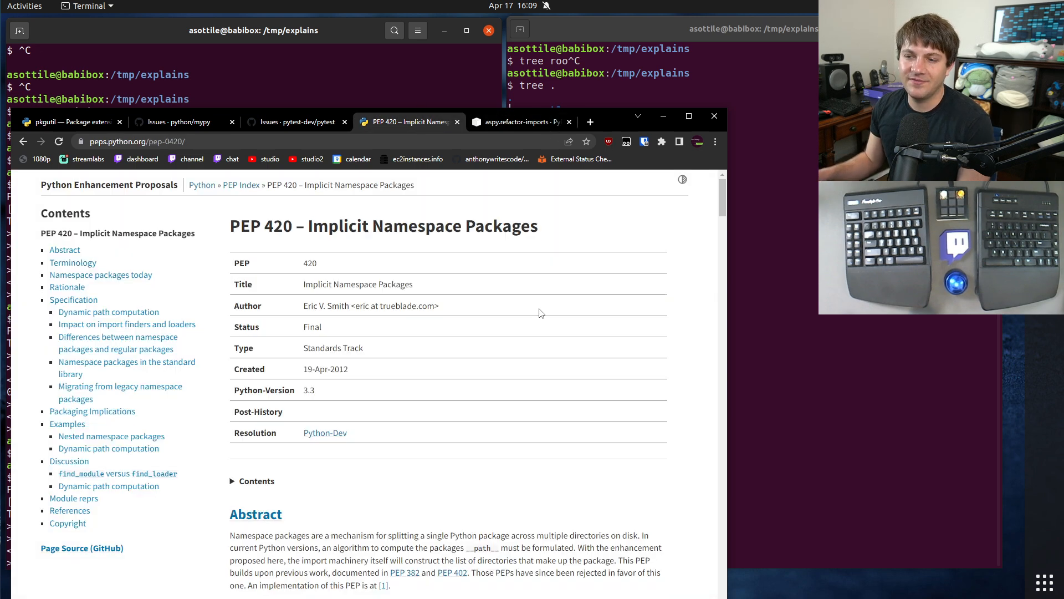
mouse_move(588, 330)
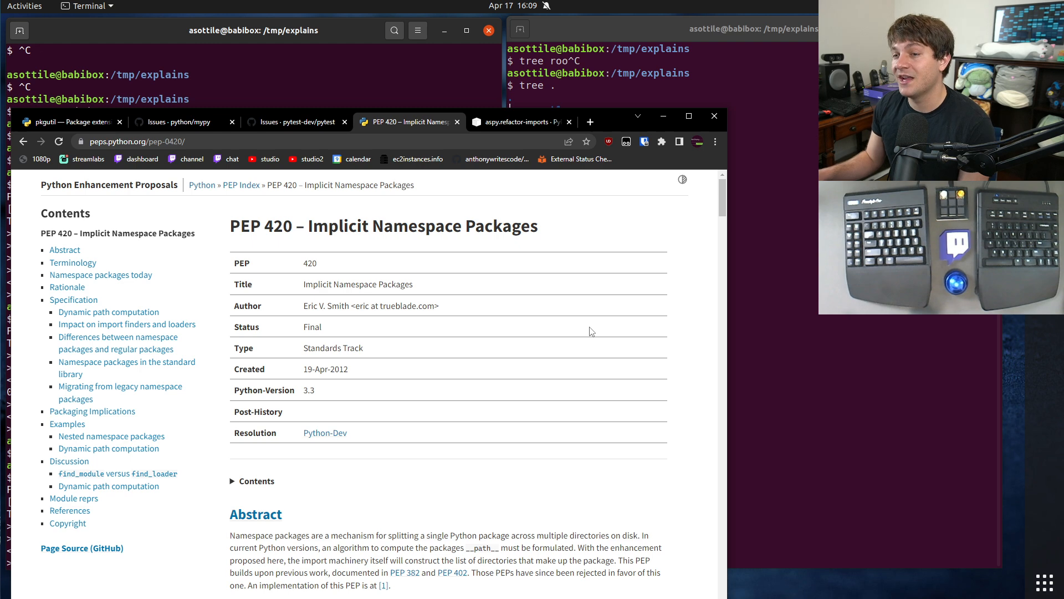
mouse_move(498, 298)
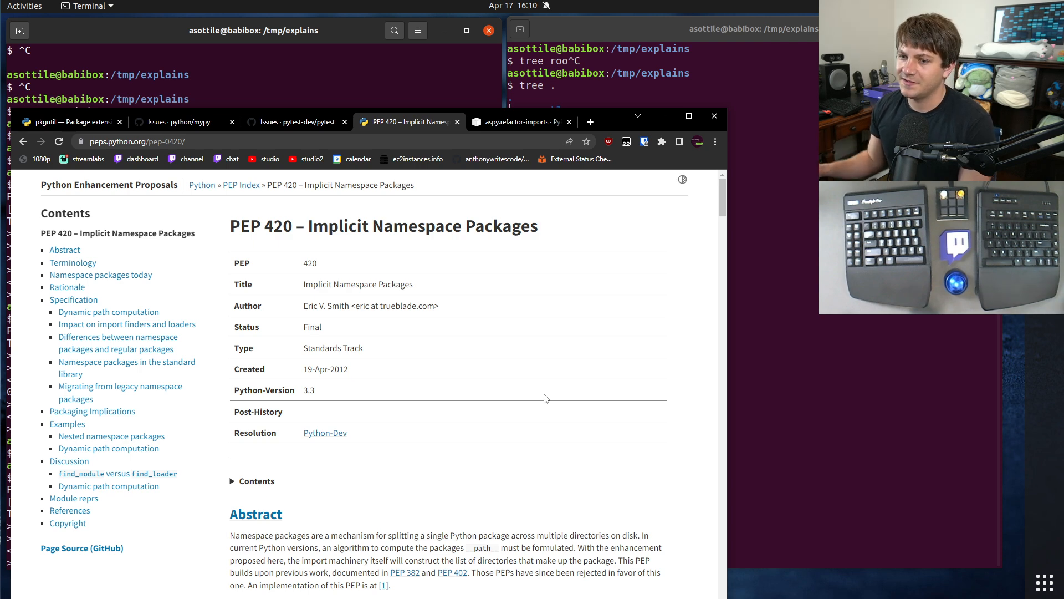
mouse_move(417, 403)
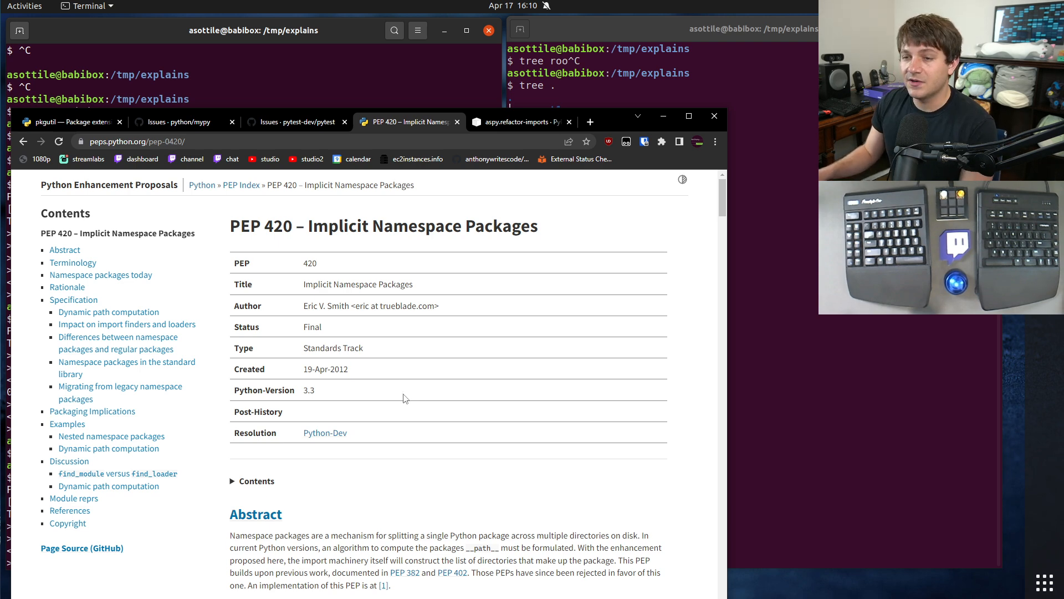
mouse_move(399, 401)
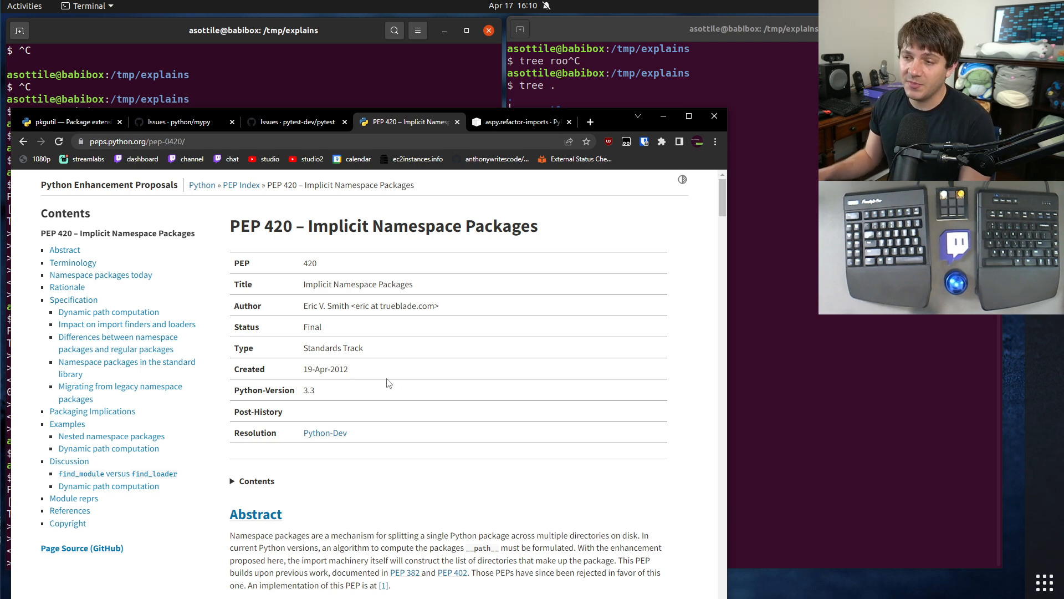